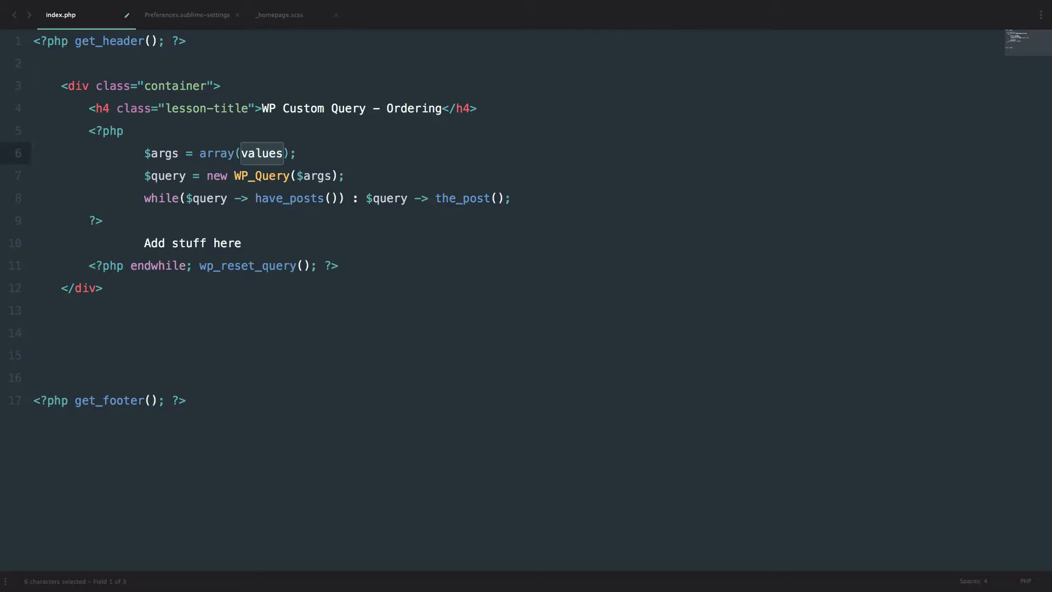
Set the query arguments to 'post_type' => 'post' and 'posts_per_page' => 20
key(Enter)
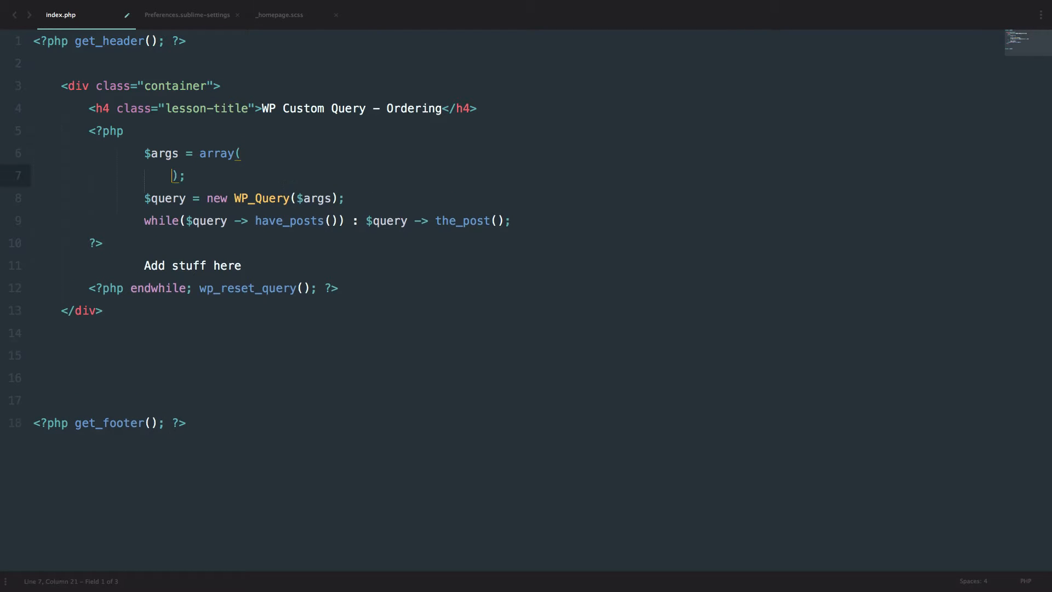
key(enter)
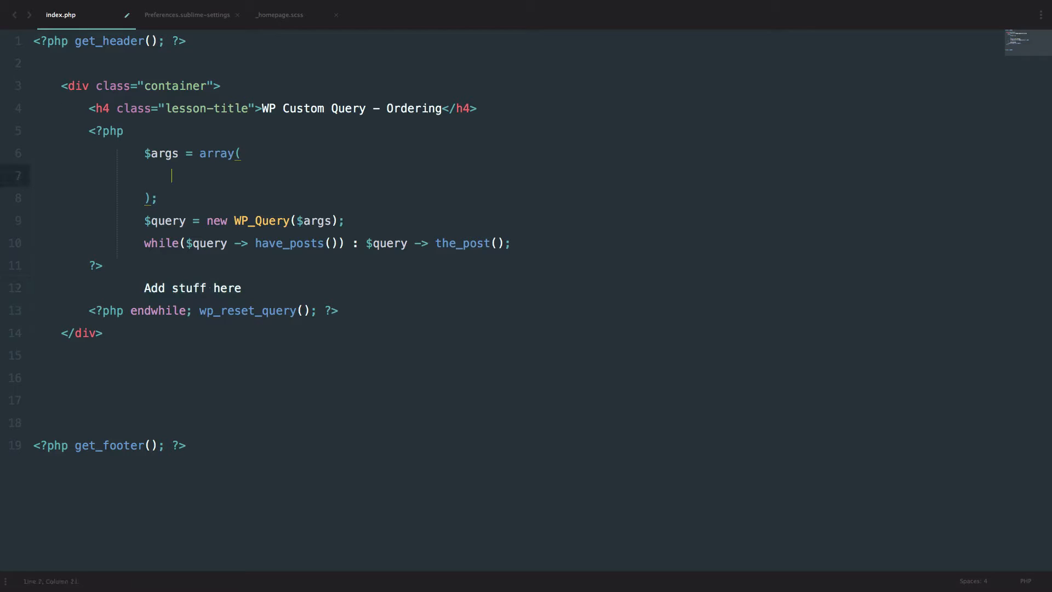
text('p)
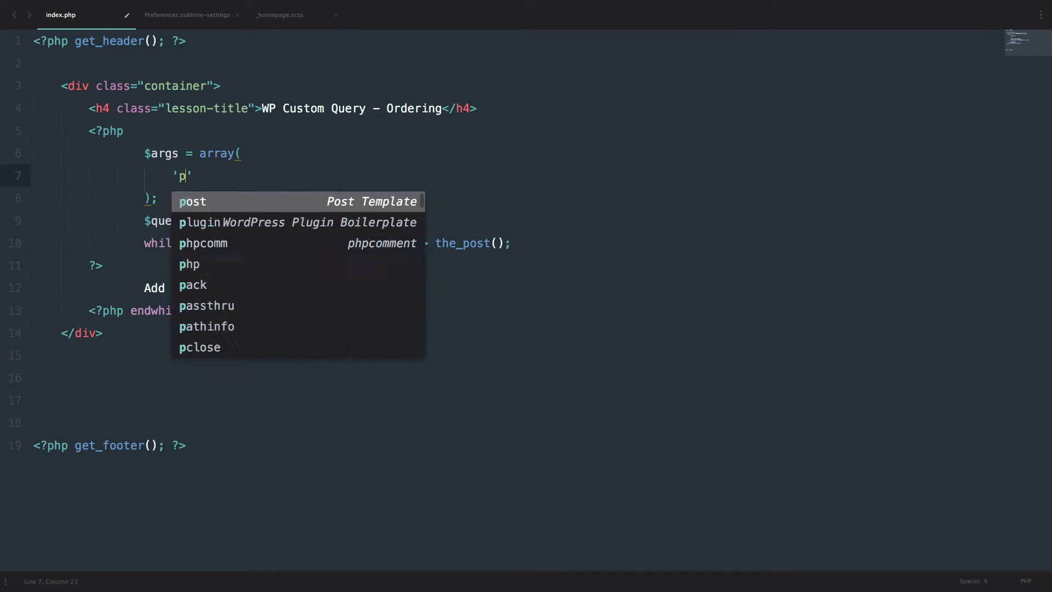
text(ost_type)
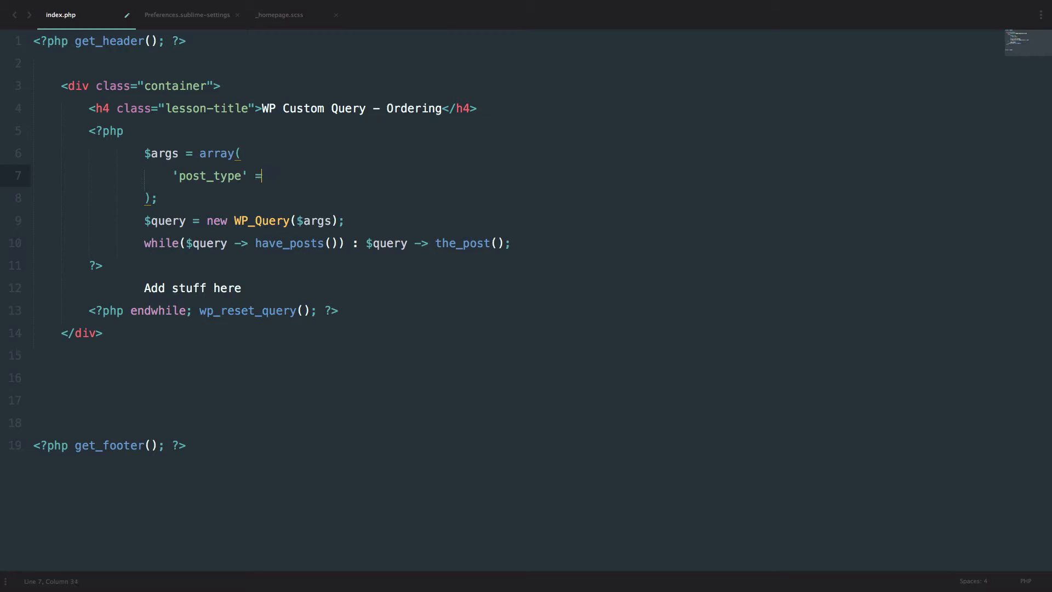
text(> 'p')
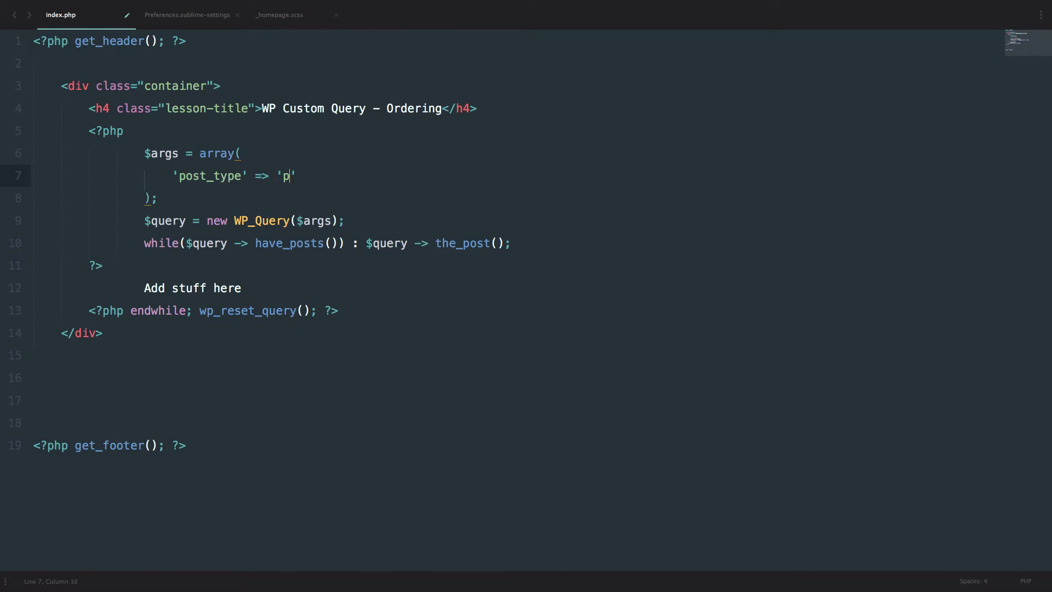
text(ost',)
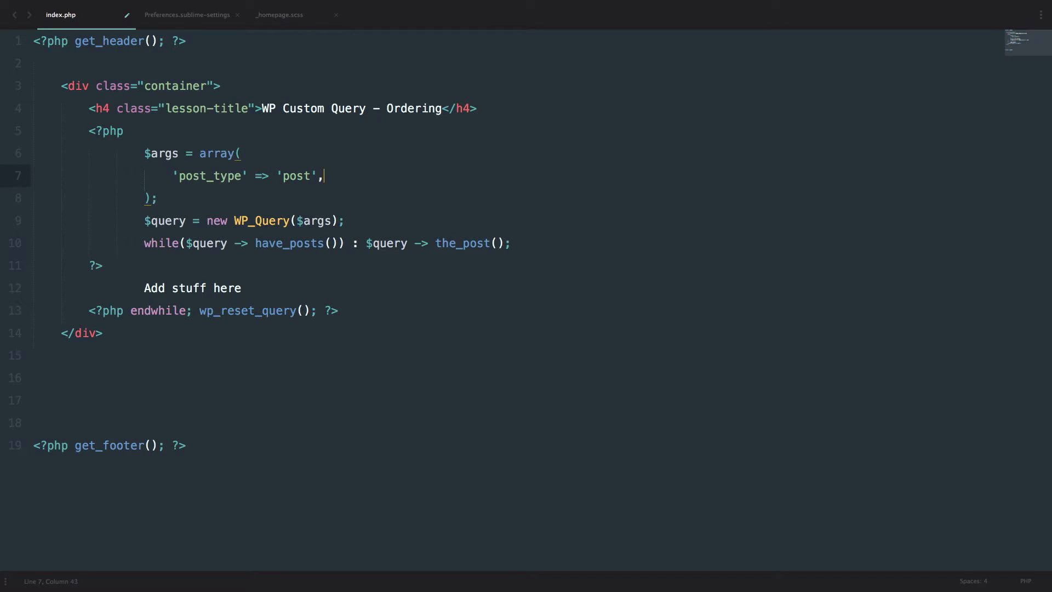
text('po)
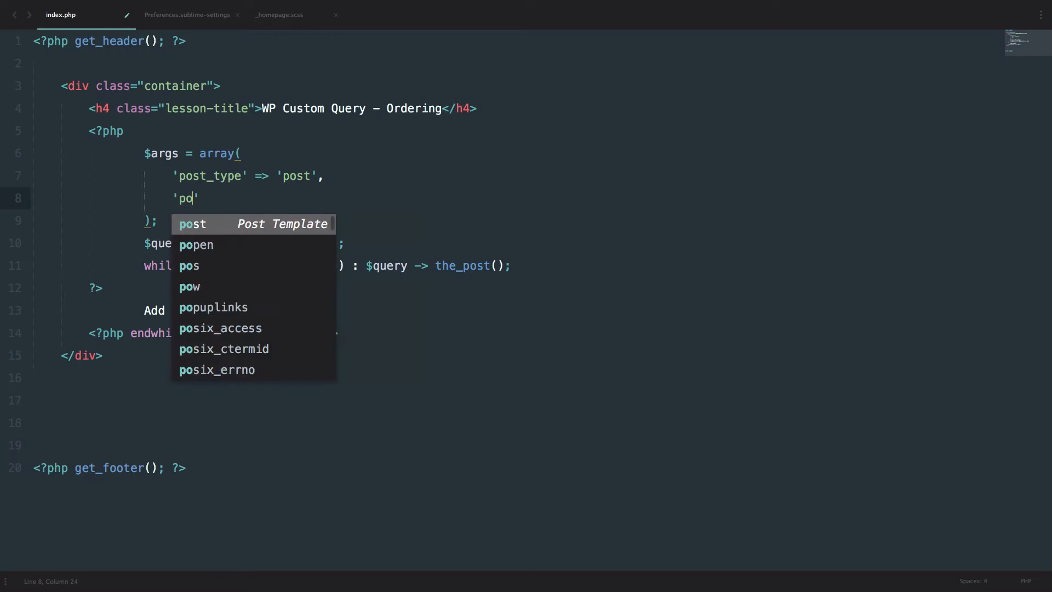
text(sts_per_page)
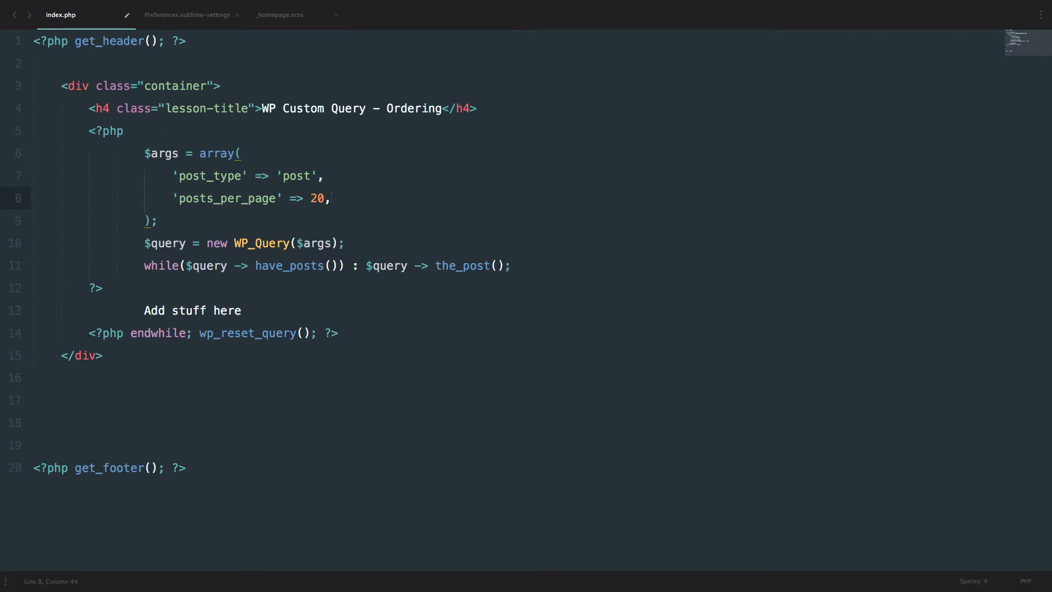
Replace the loop placeholder with <h5><?php the_title(); ?></h5> to print each post title
key(Backspace)
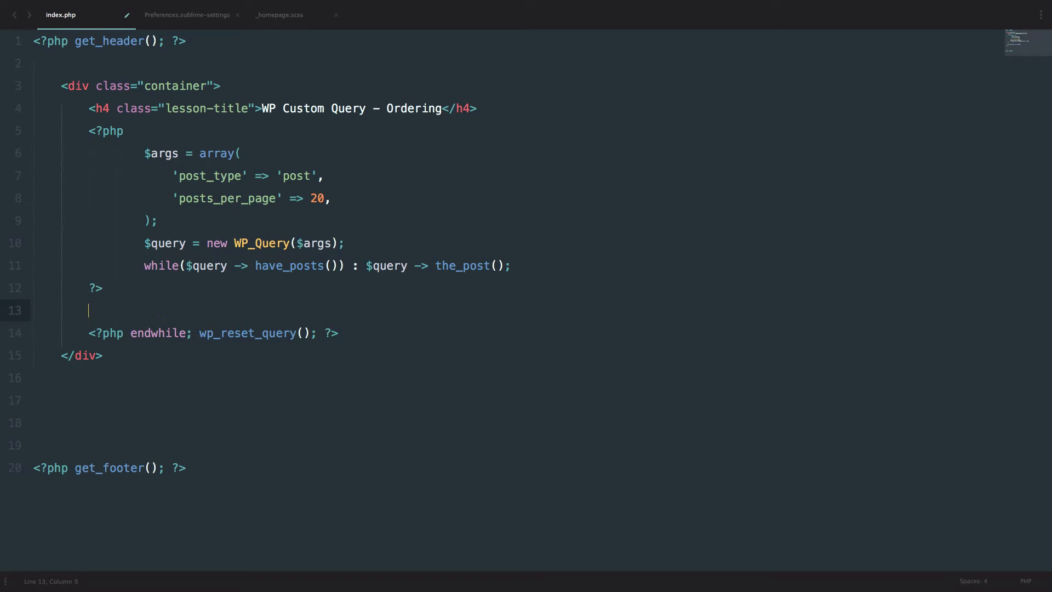
key(Tab)
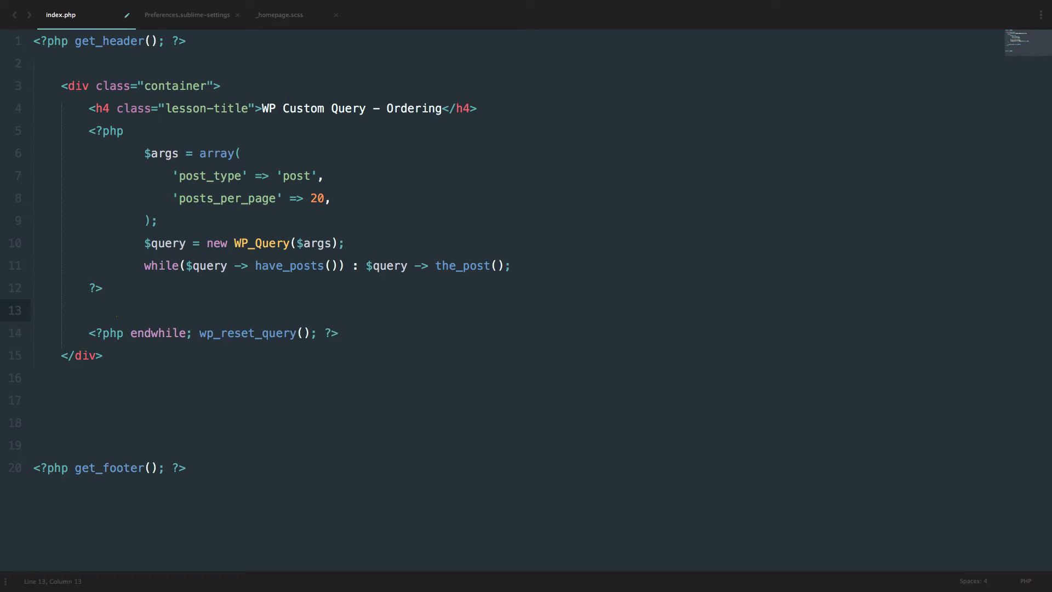
text(<h5><?php  ?></h5>)
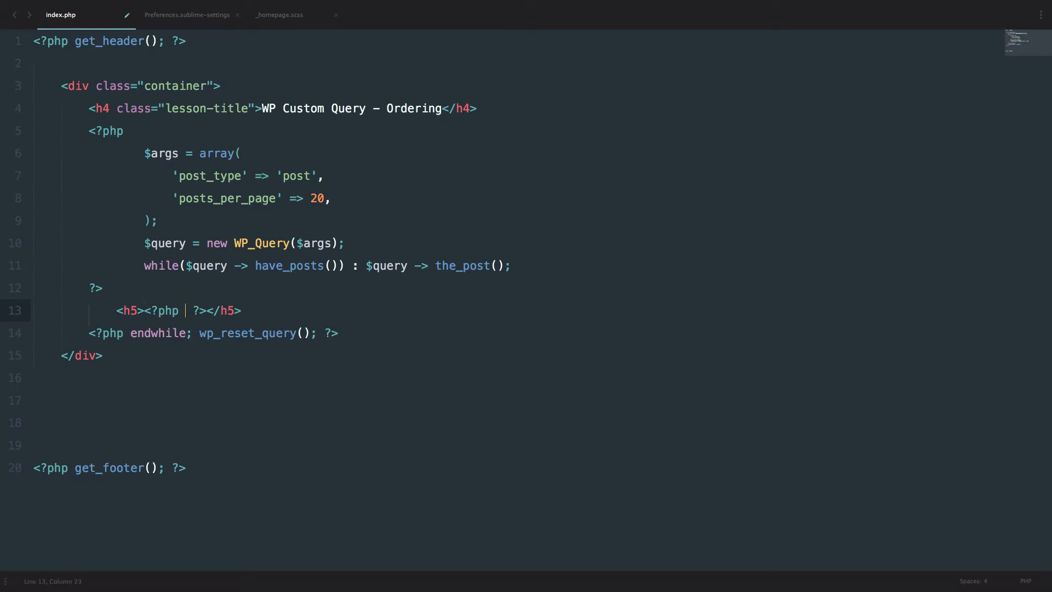
text(the_title();)
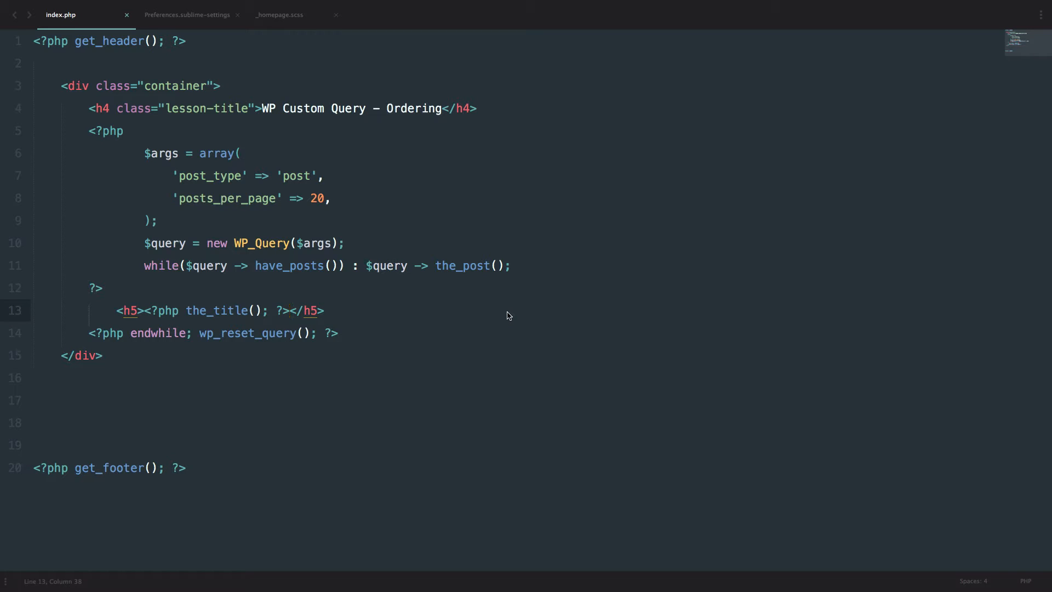
Add 'order' => 'DESC' as a new query argument after posts_per_page
click(288, 198)
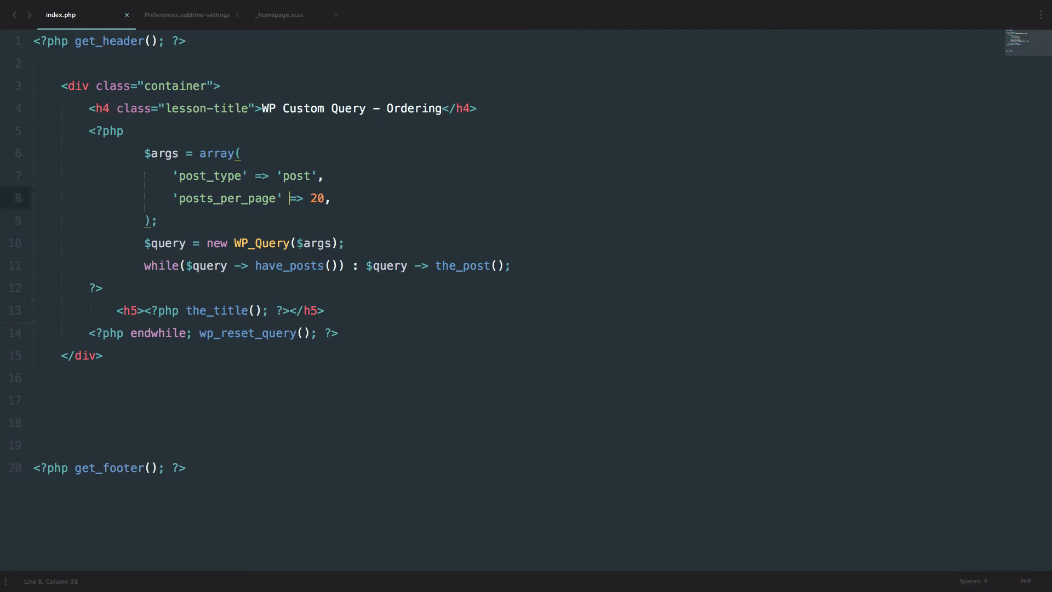
key(enter)
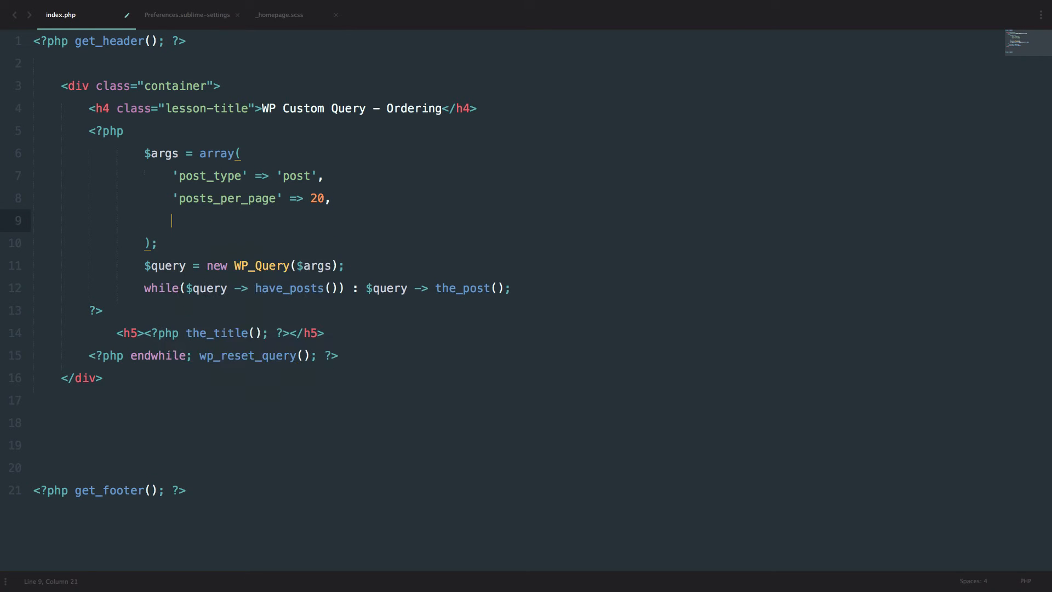
text('order')
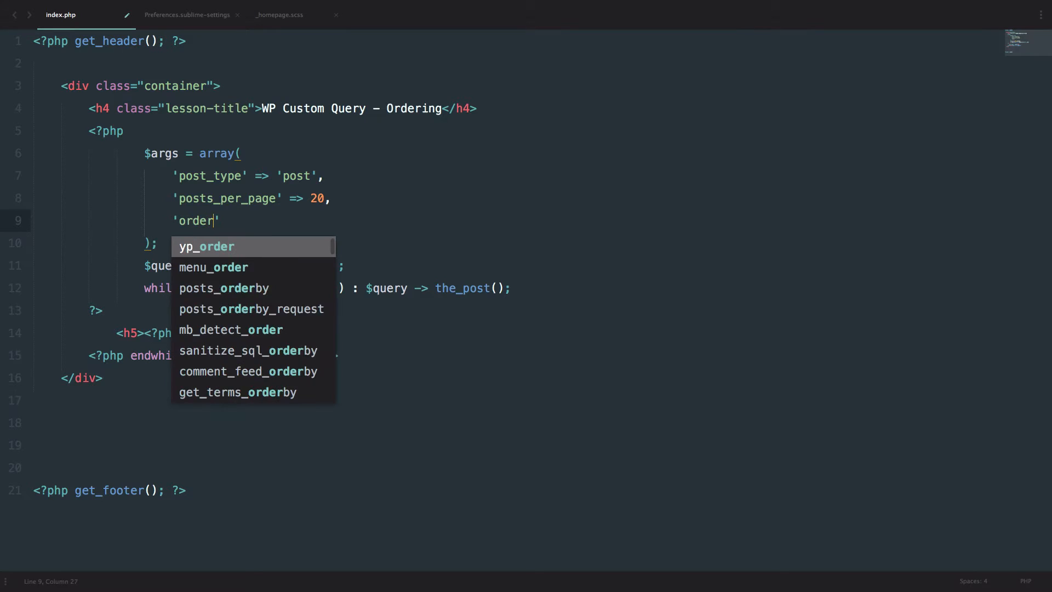
text(=>)
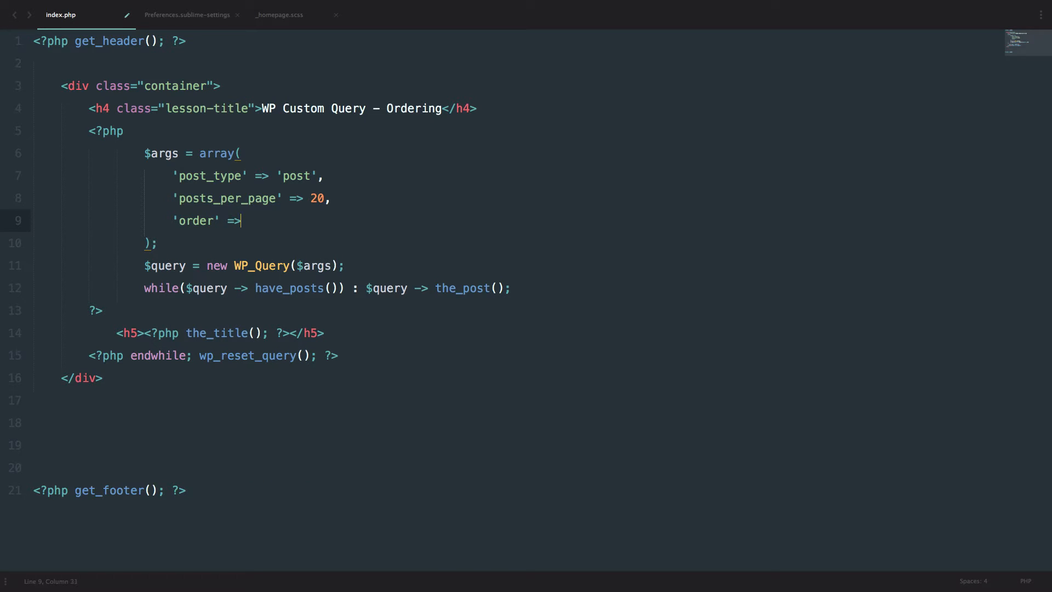
text('')
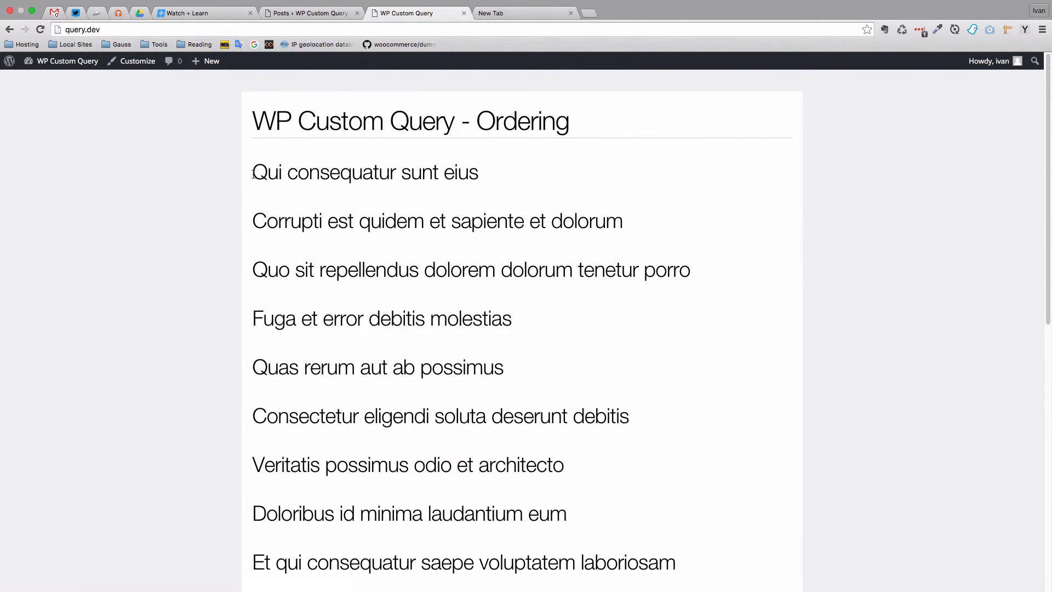
scroll(down, 3)
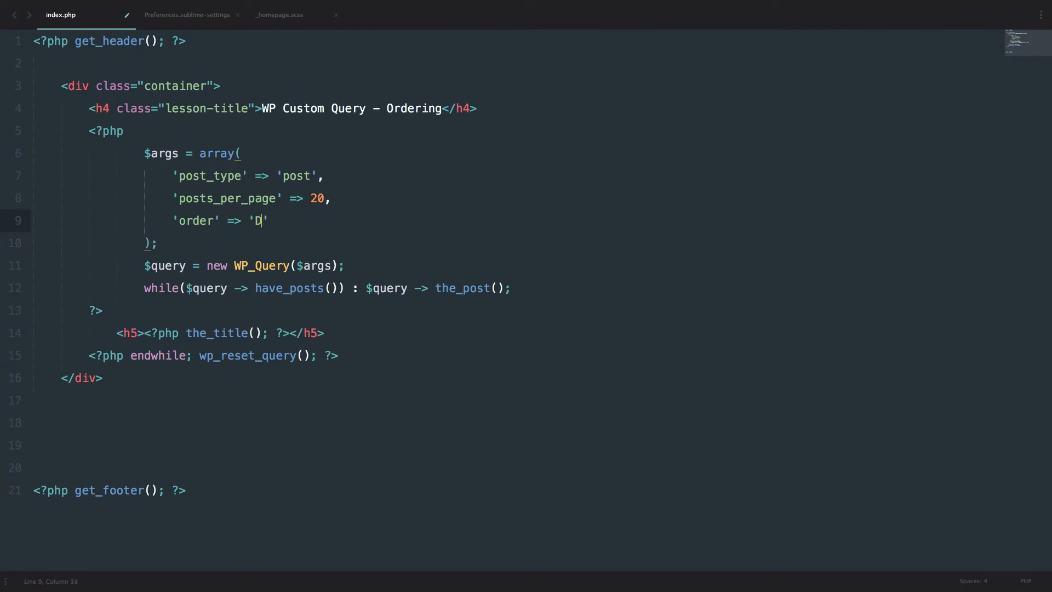
text(ESC)
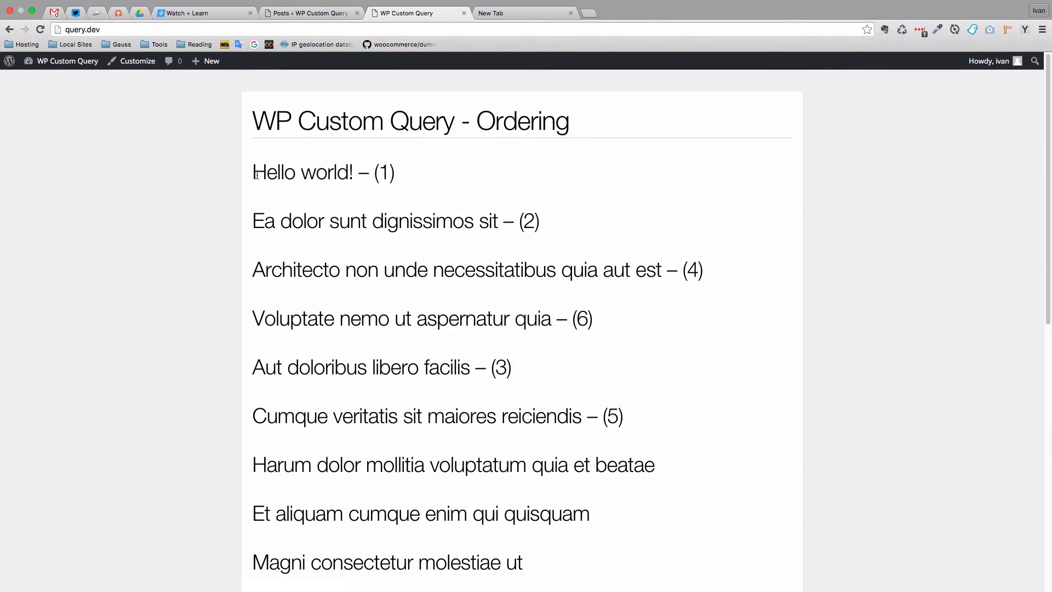
scroll(down, 3)
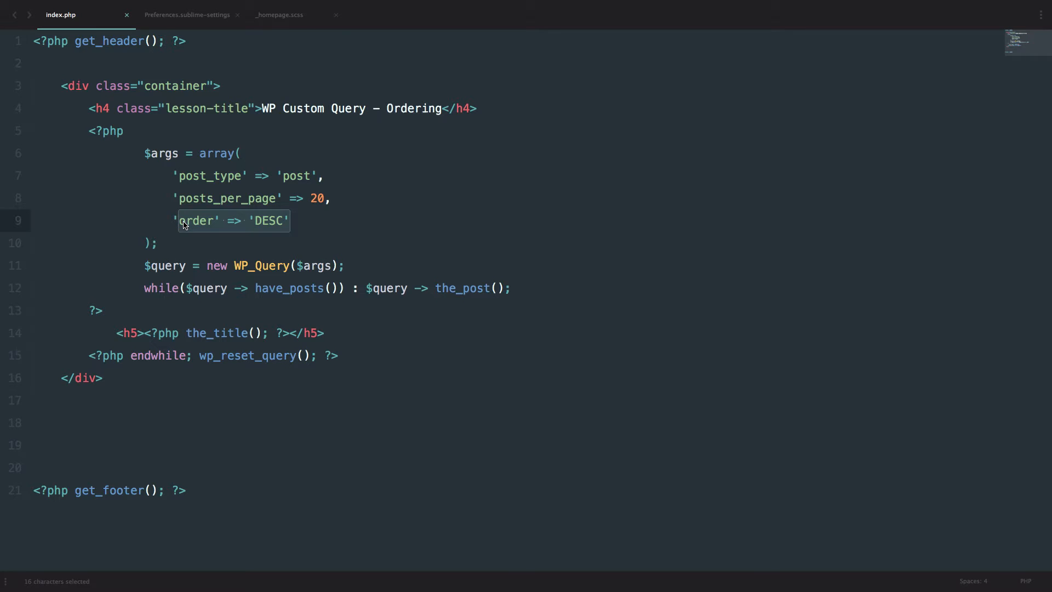
Change the order value to 'ASC' and add 'orderby' => 'title' above it
click(287, 221)
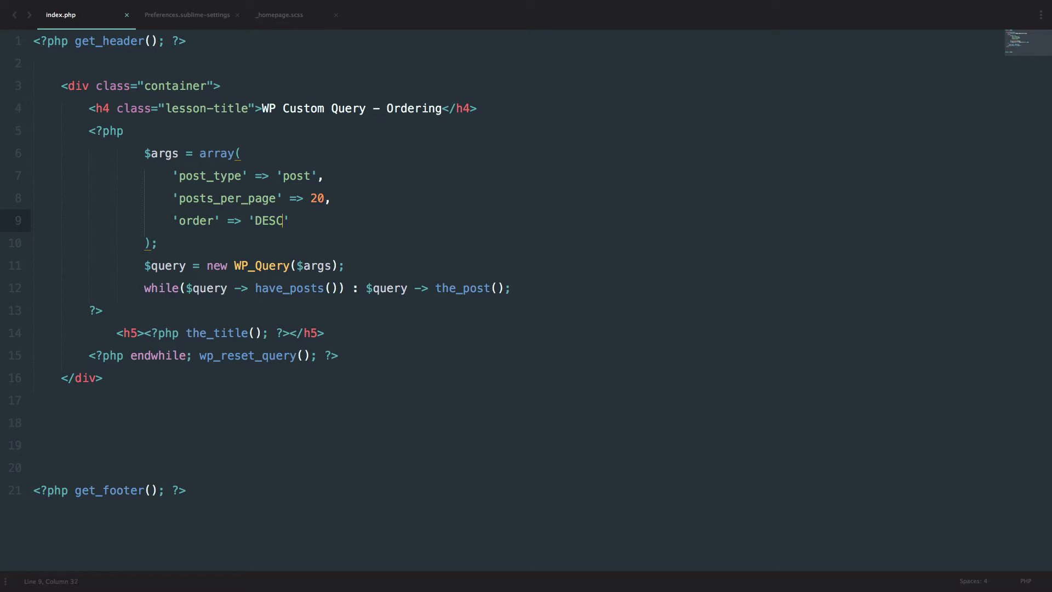
key(Backspace)
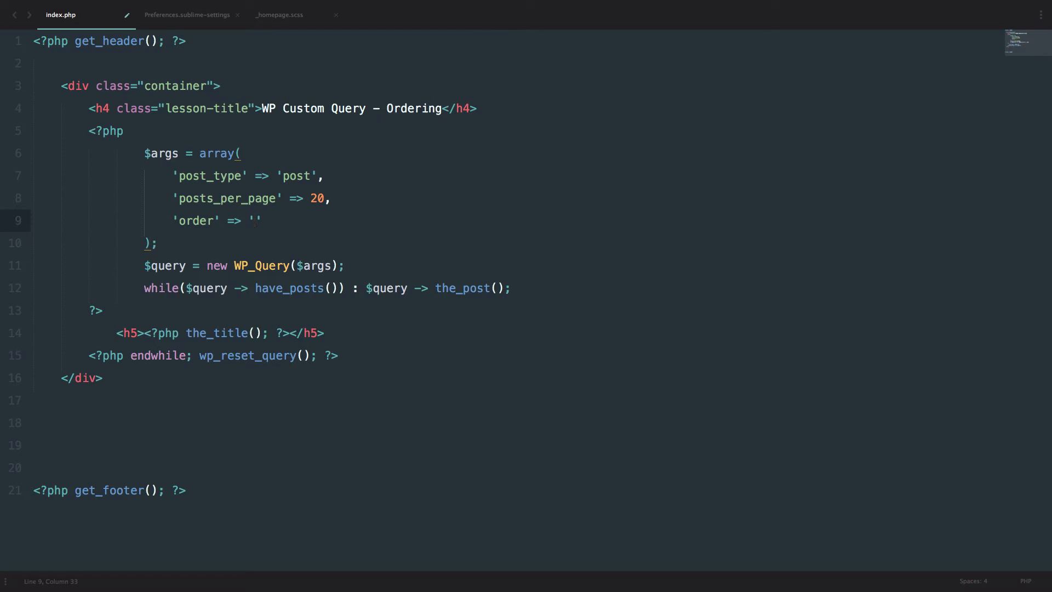
text(ASC)
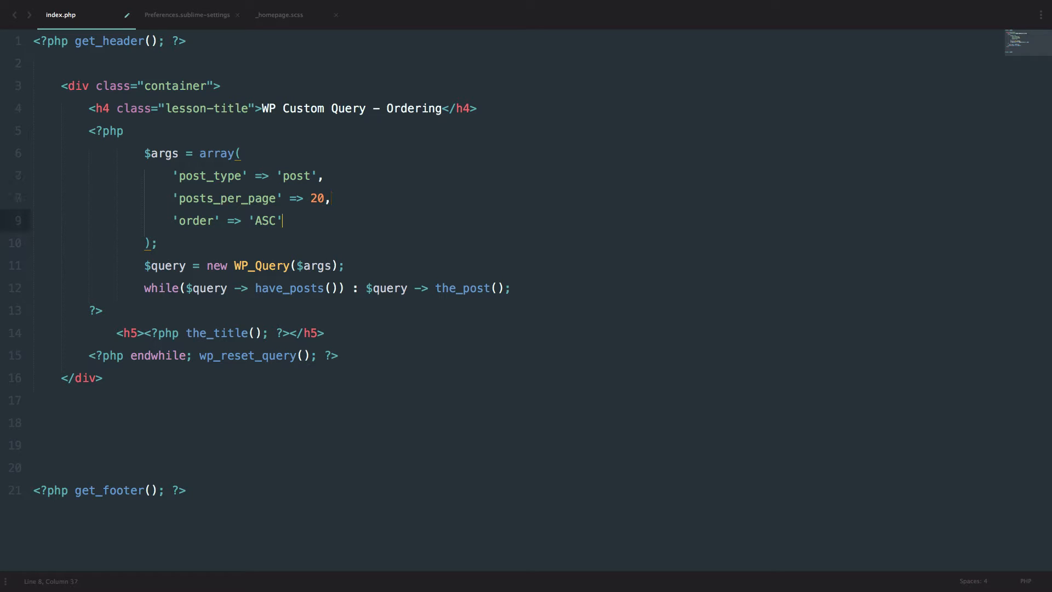
key(enter)
text('orderby)
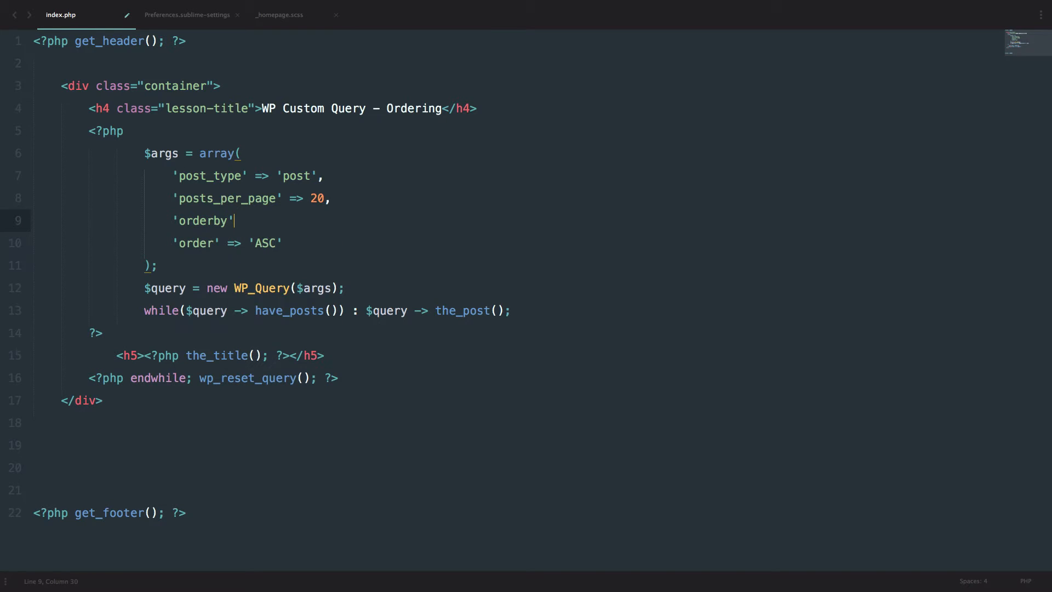
text(=>)
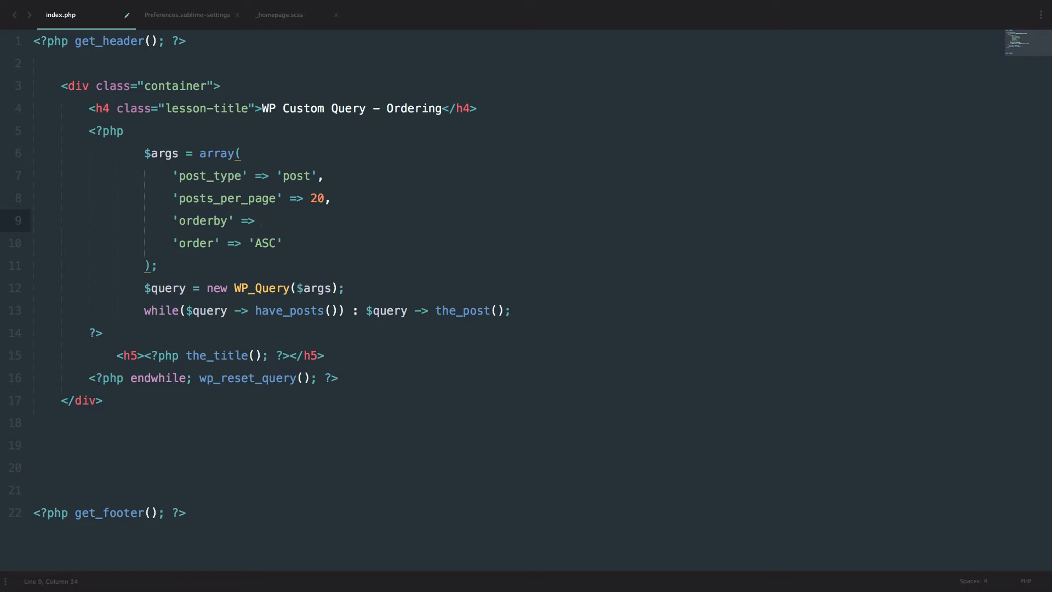
text(tit)
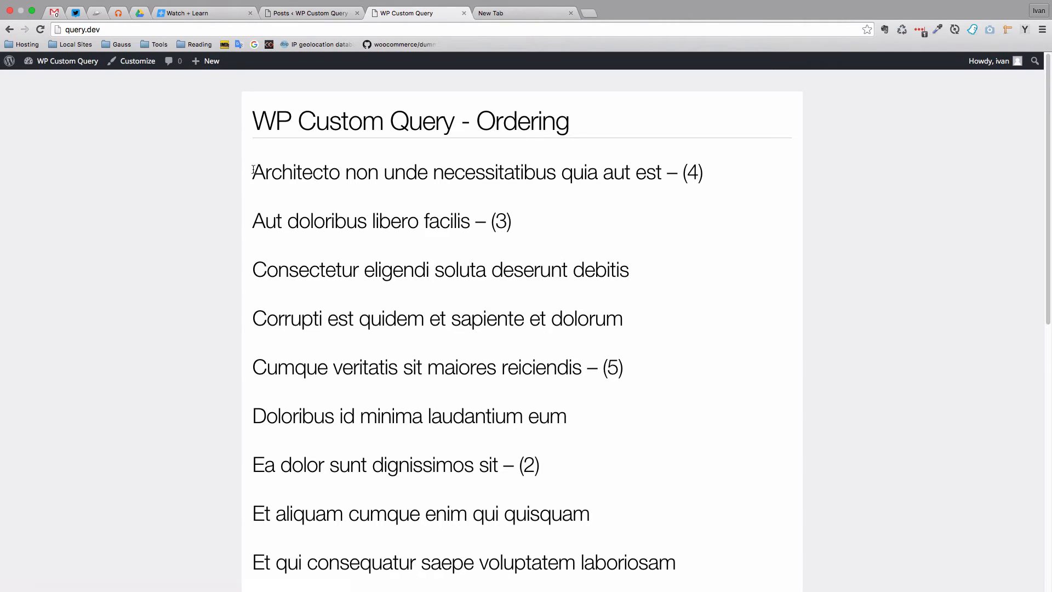
Reload the site and scroll through the post list to check the alphabetical title order
double_click(265, 222)
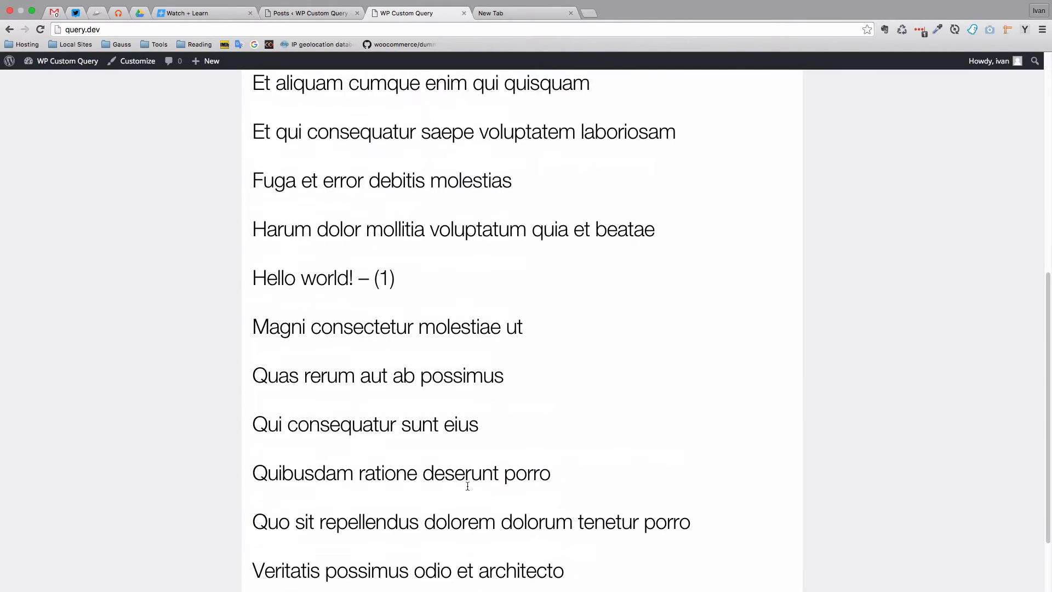
scroll(up, 3)
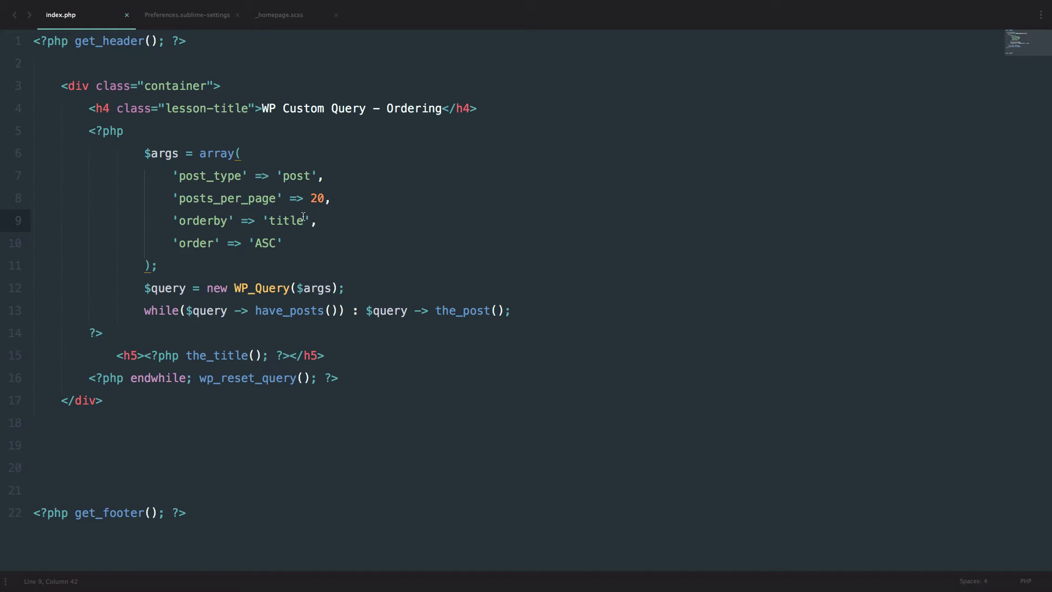
Replace the orderby value 'title' with 'rand' for random post order
double_click(286, 221)
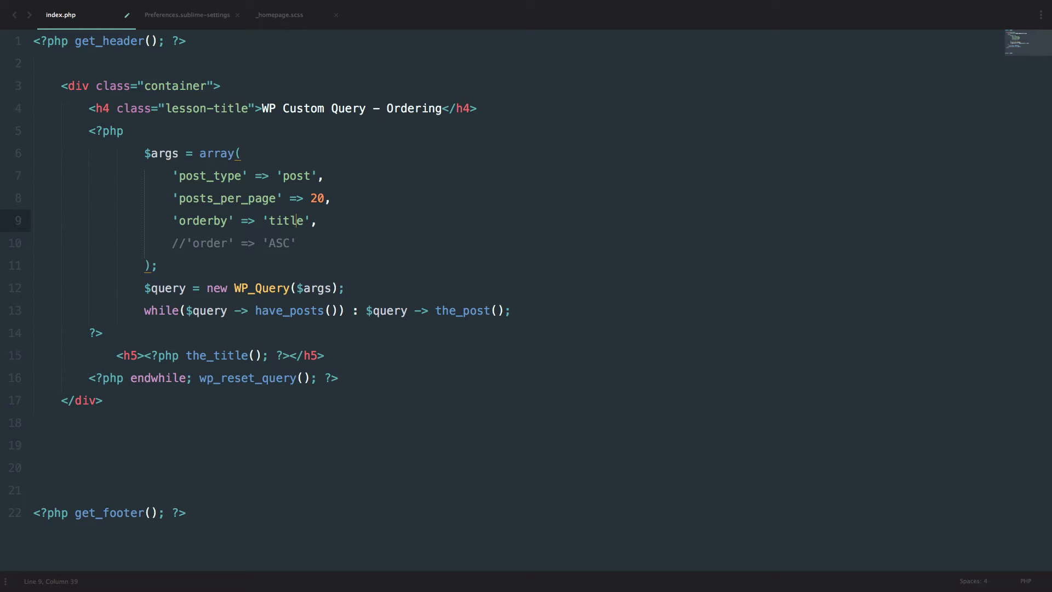
key(BackSpace)
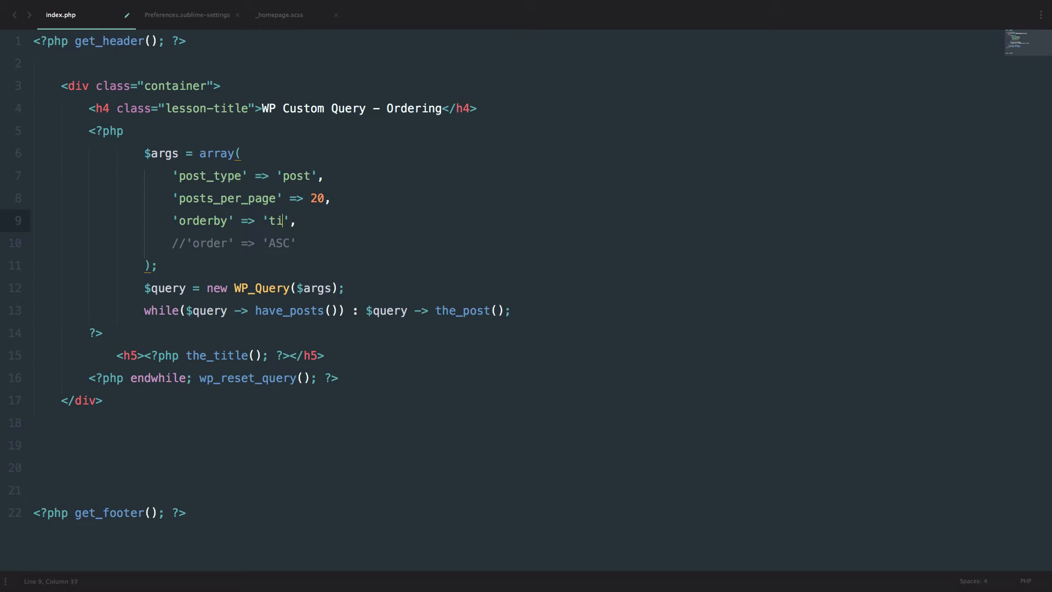
text(rand)
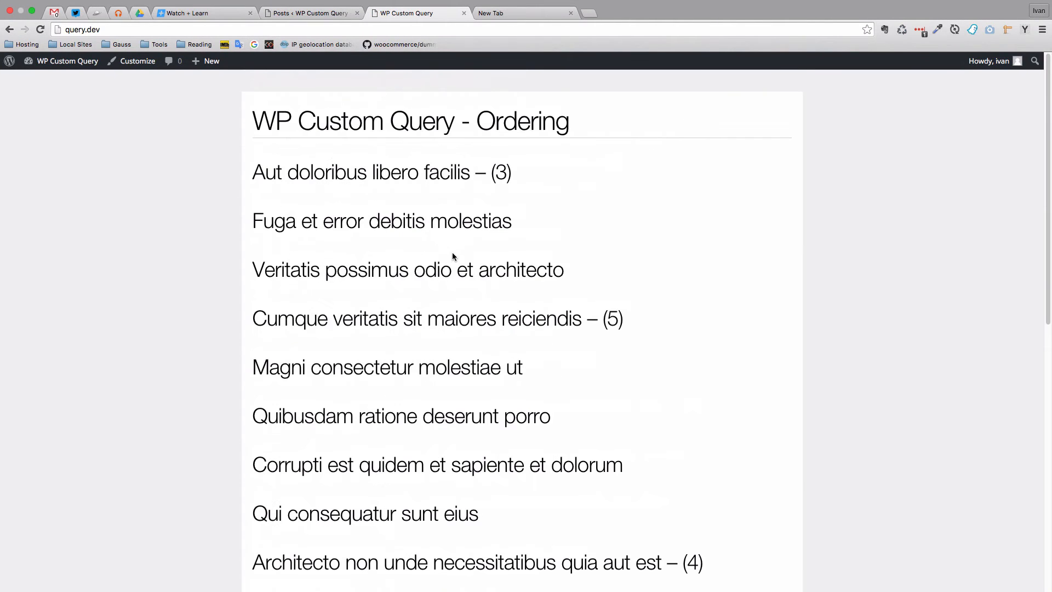
mouse_move(435, 263)
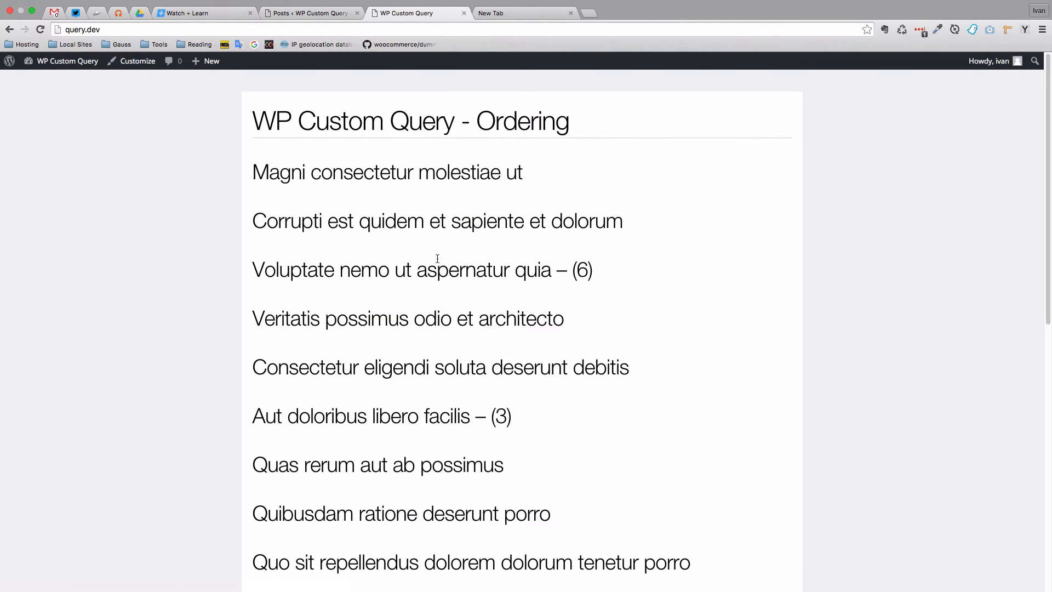
mouse_move(448, 261)
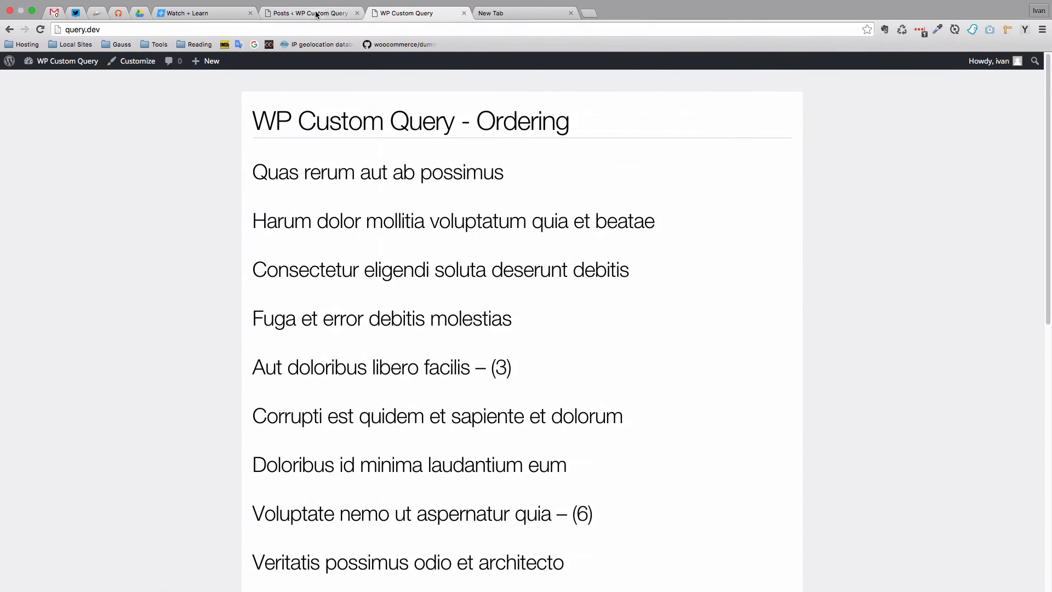
Refresh the front page to see the post titles reshuffle randomly
click(309, 13)
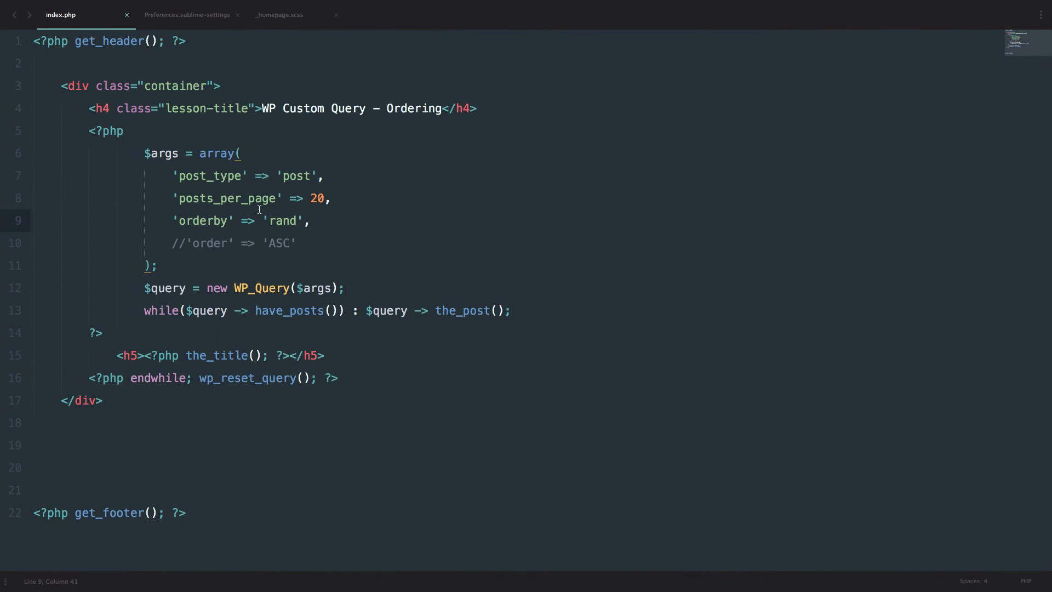
Replace 'rand' with 'comment_count' as the orderby value and re-enable 'order' => 'ASC'
double_click(282, 220)
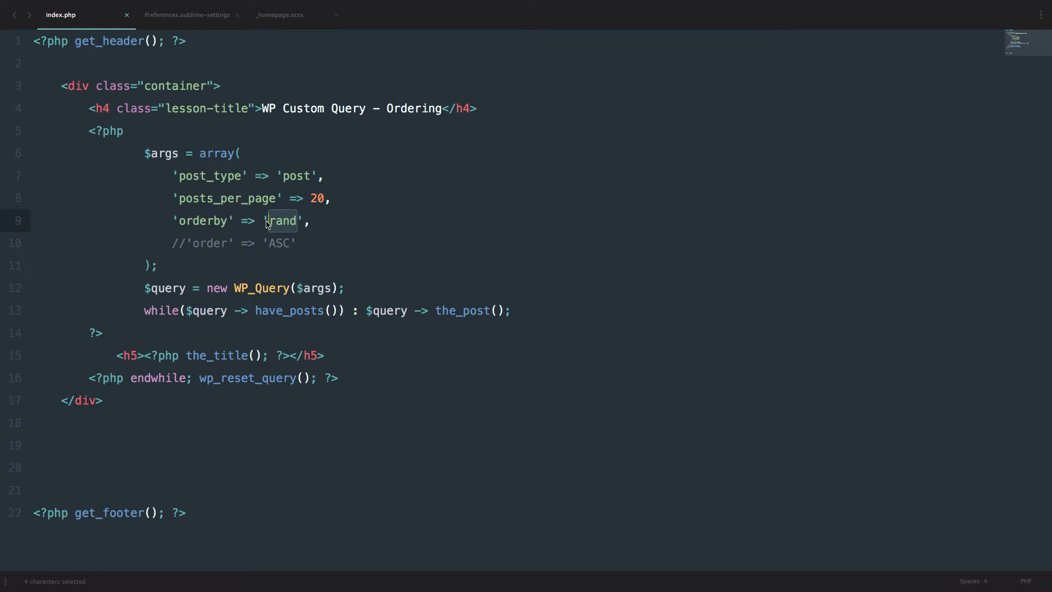
text(comment)
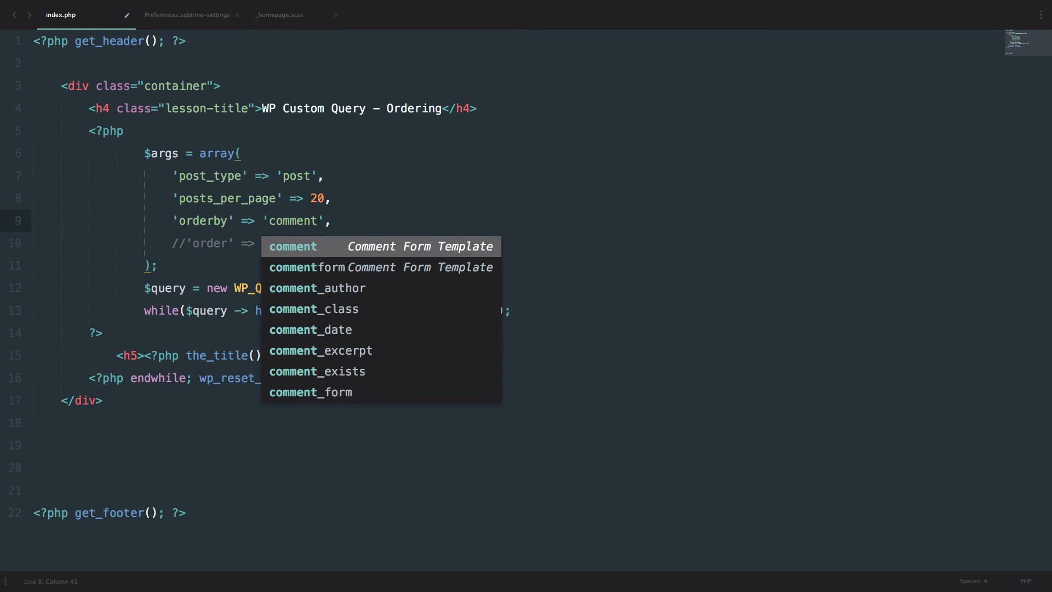
text(_count)
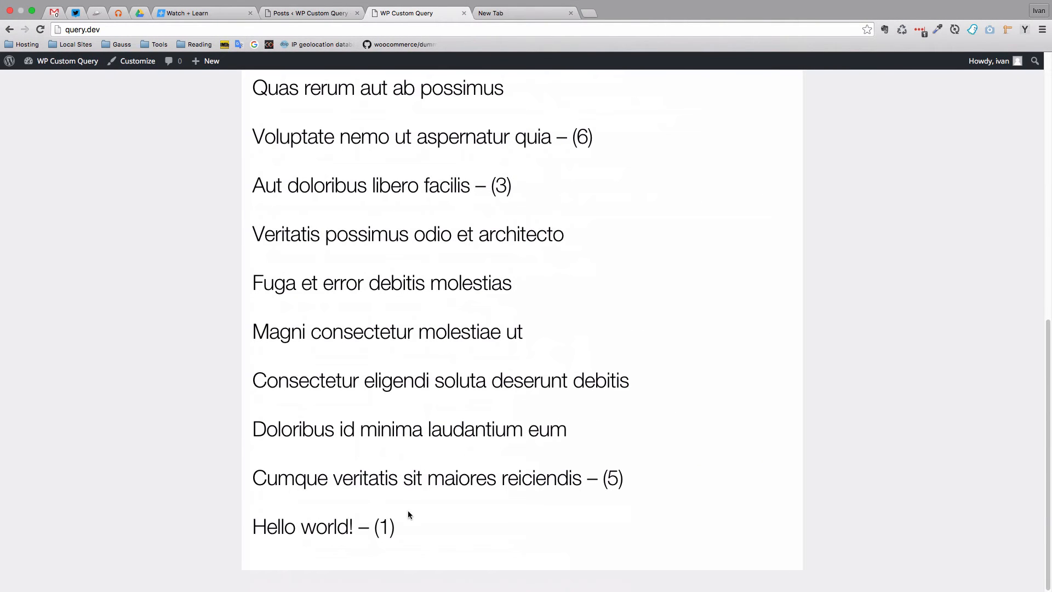
double_click(323, 527)
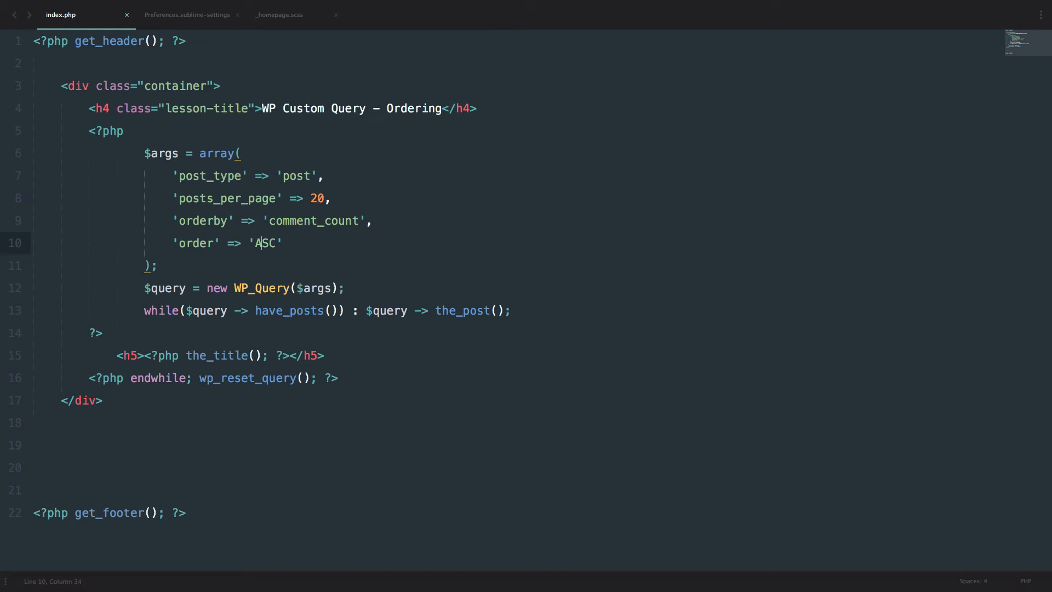
Change the order value from ASC to DESC for descending comment-count ordering
text(DES)
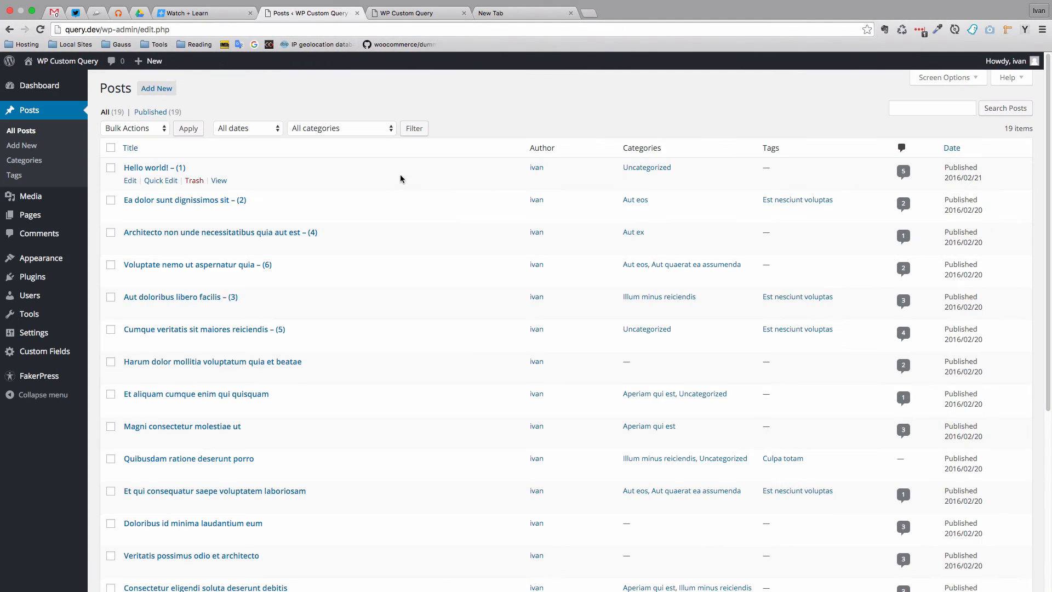
mouse_move(318, 181)
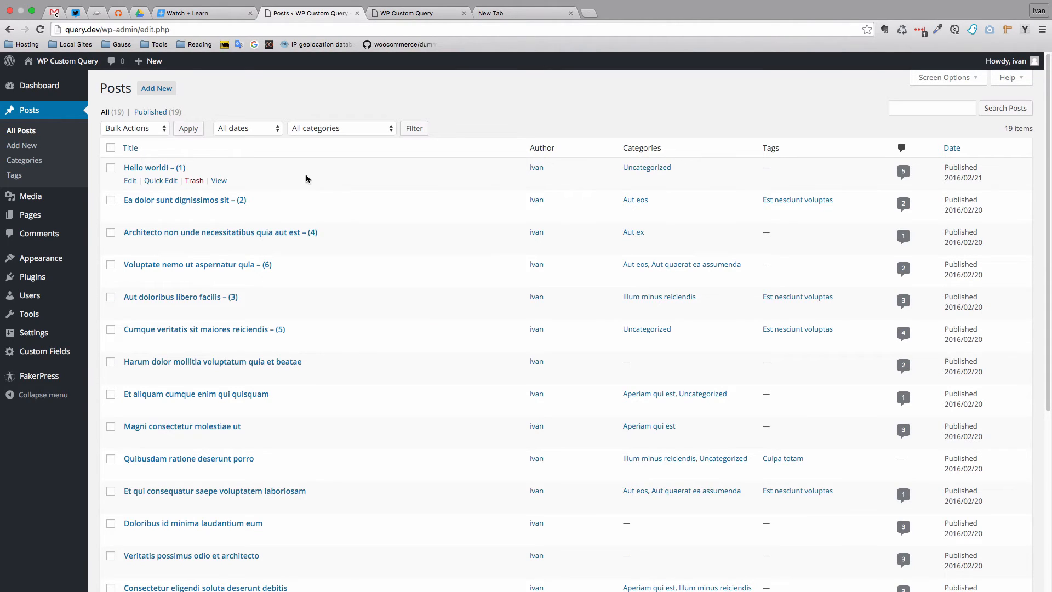
mouse_move(154, 167)
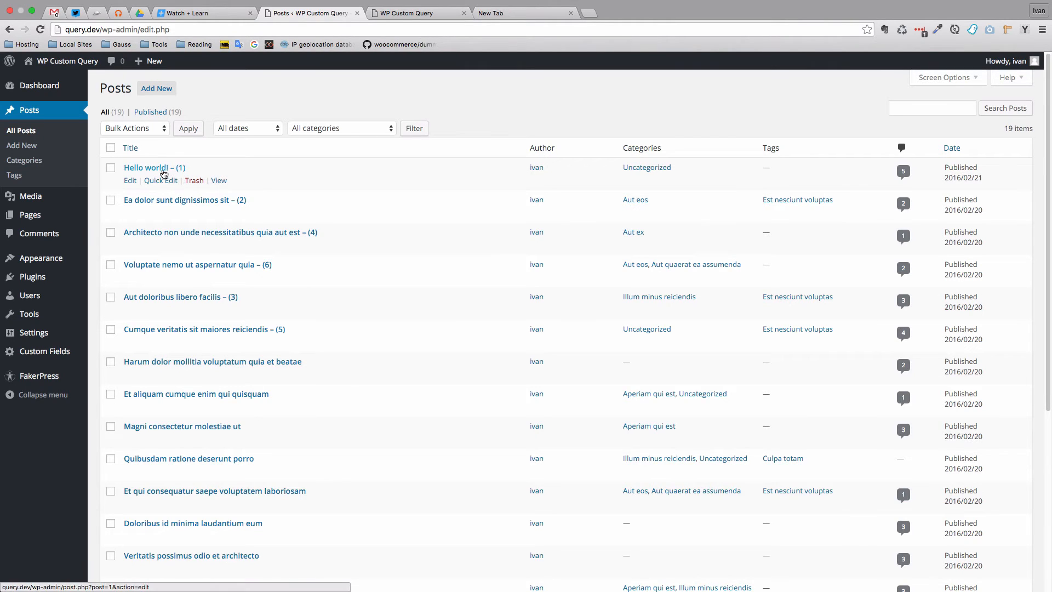
mouse_move(178, 200)
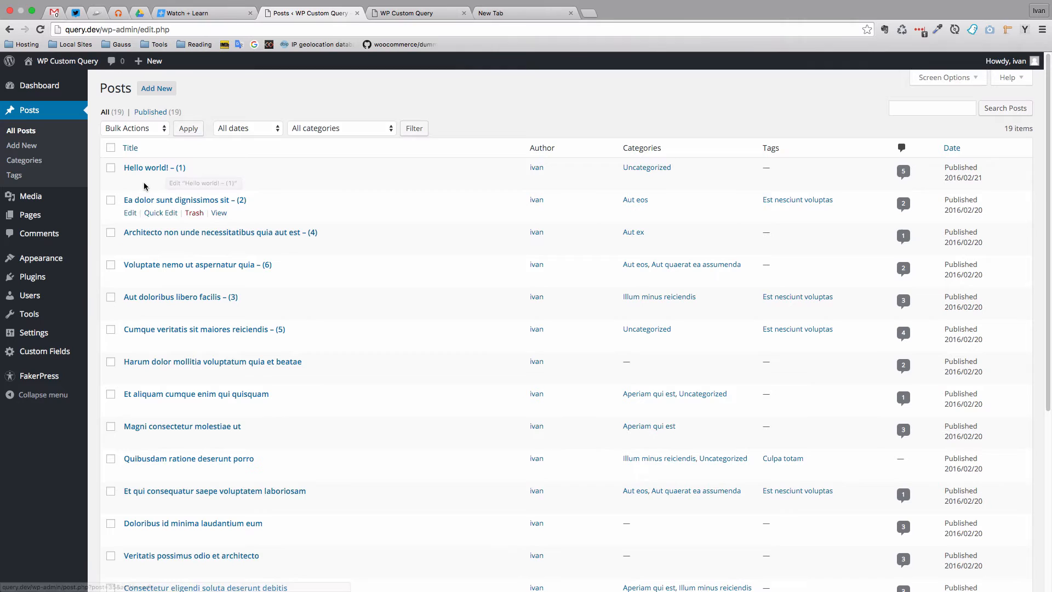
mouse_move(154, 166)
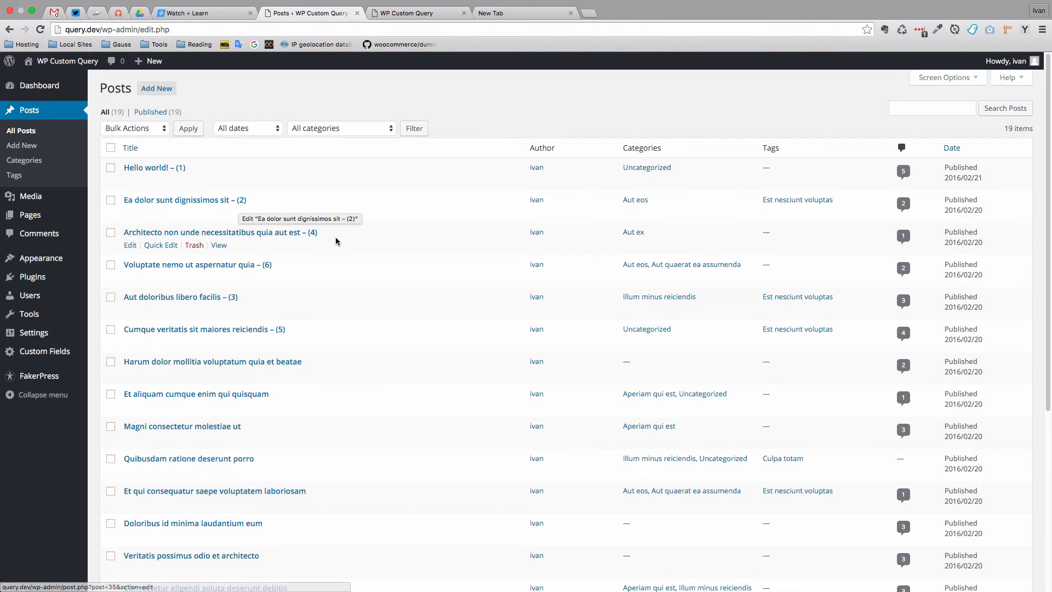
mouse_move(300, 249)
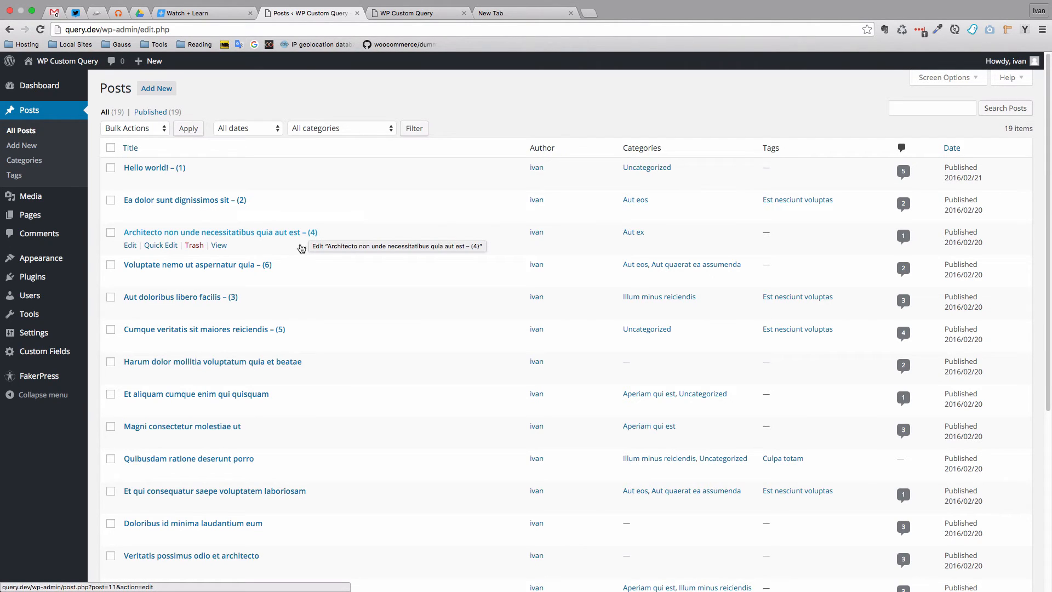
mouse_move(278, 339)
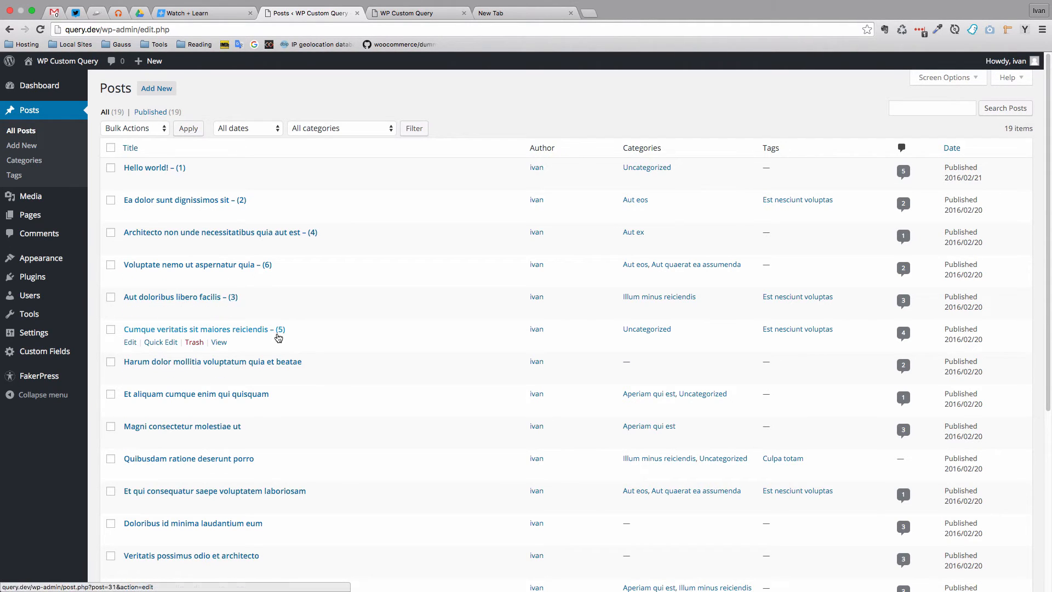
mouse_move(218, 301)
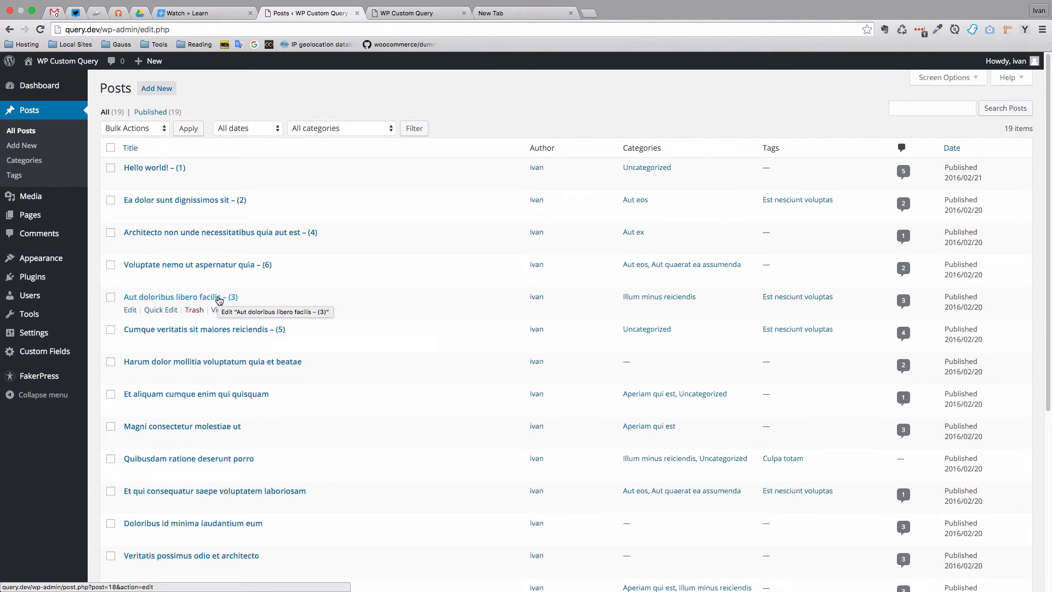
mouse_move(253, 91)
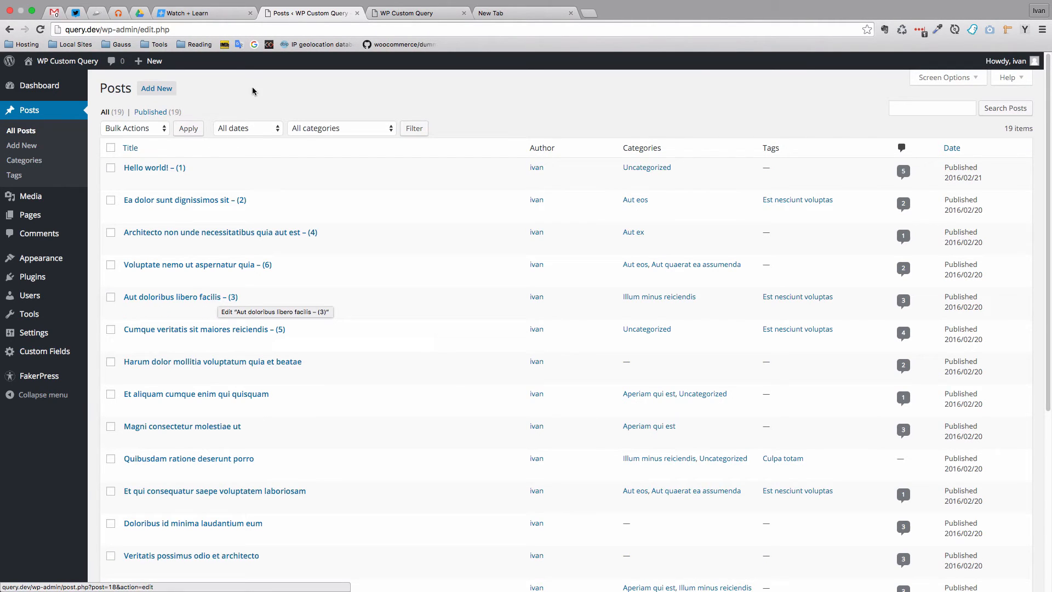
click(150, 167)
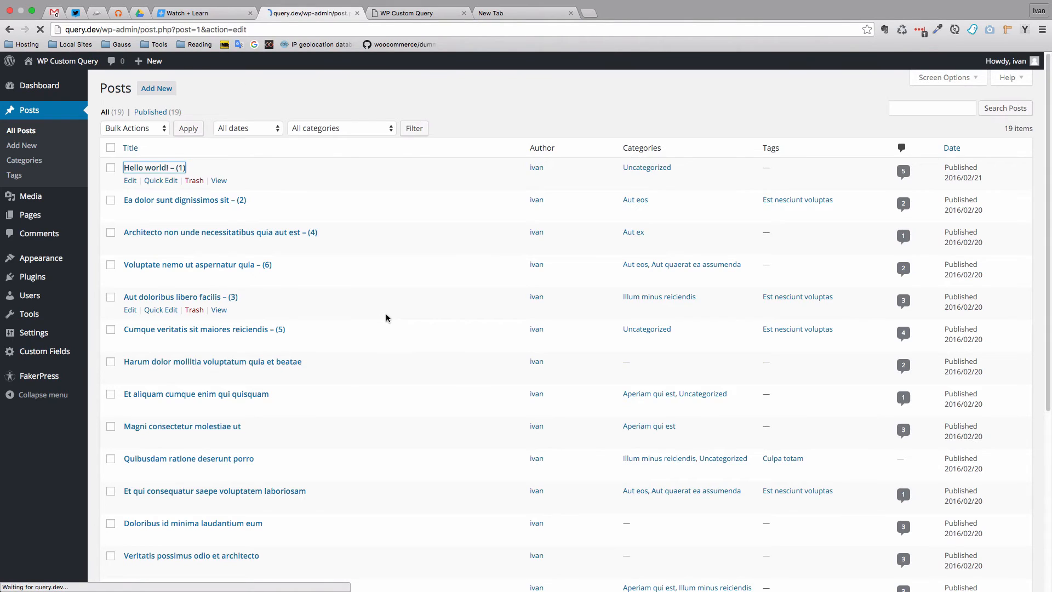
click(153, 166)
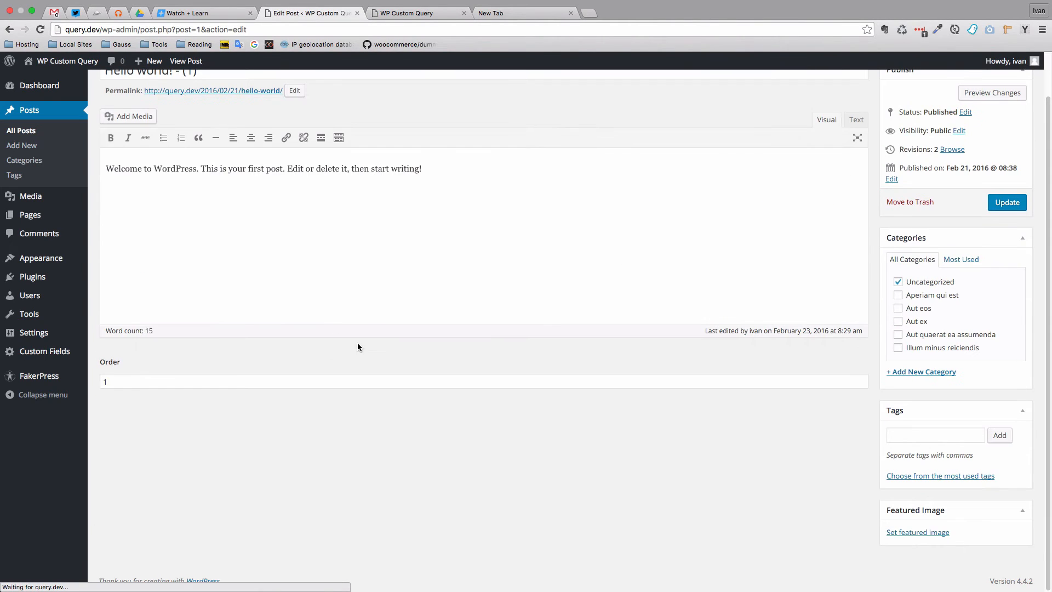
double_click(110, 360)
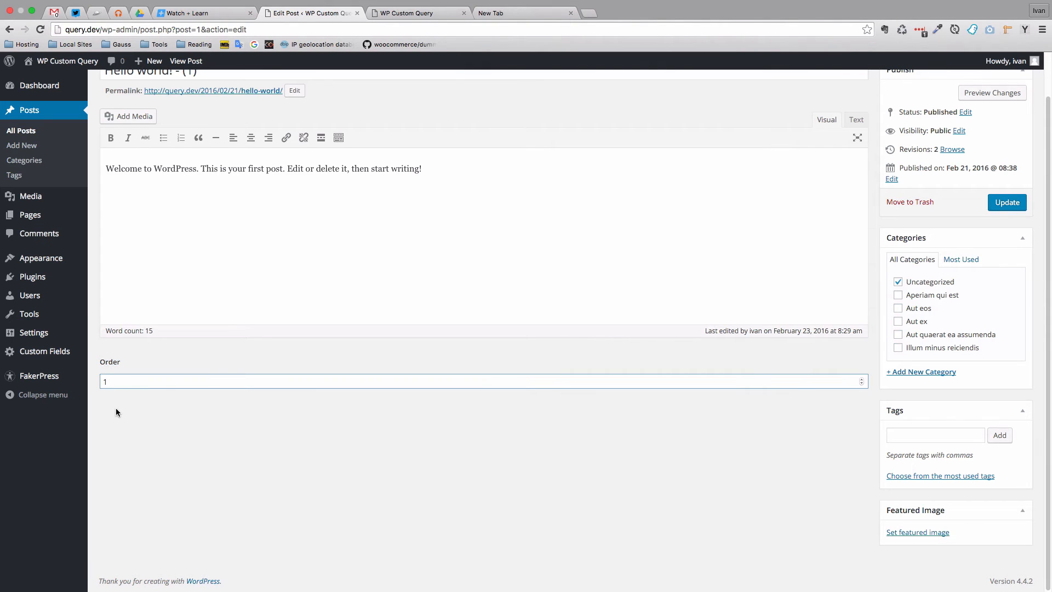
click(20, 130)
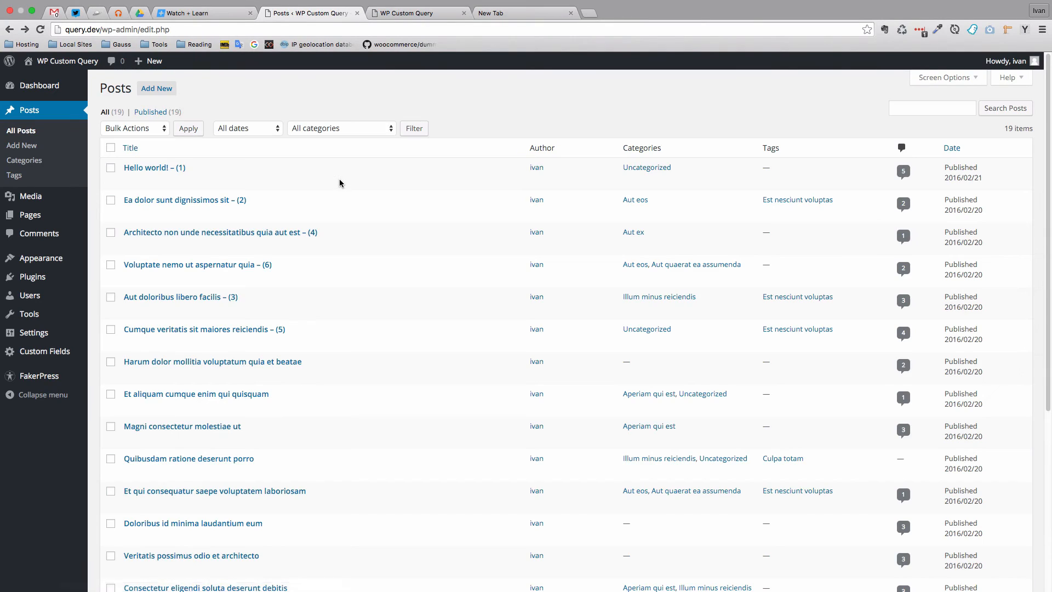
mouse_move(45, 350)
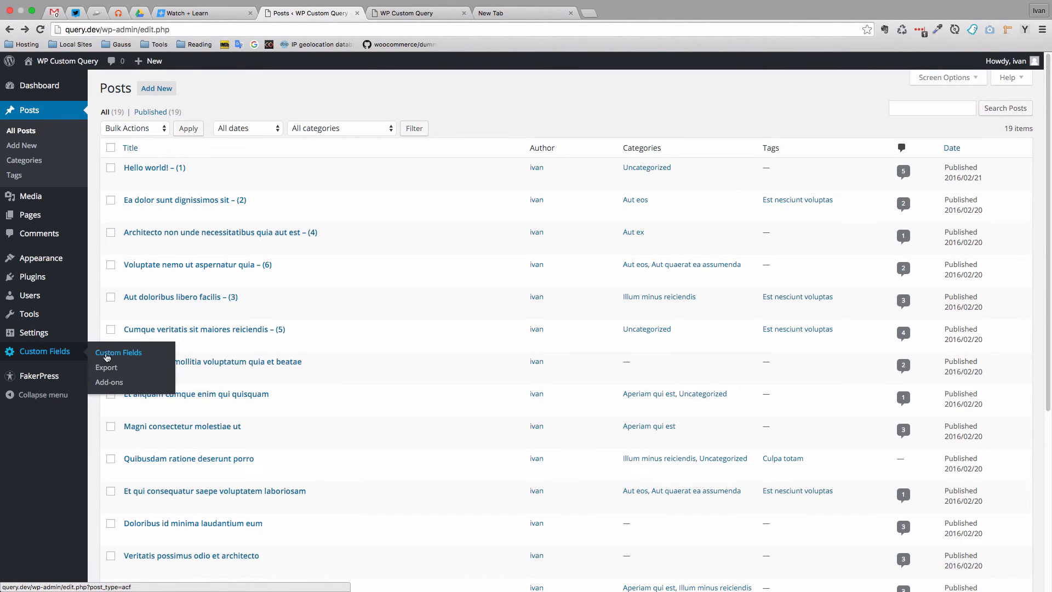
View the ACF Posts field group's Order field, then return to the All Posts list
click(118, 352)
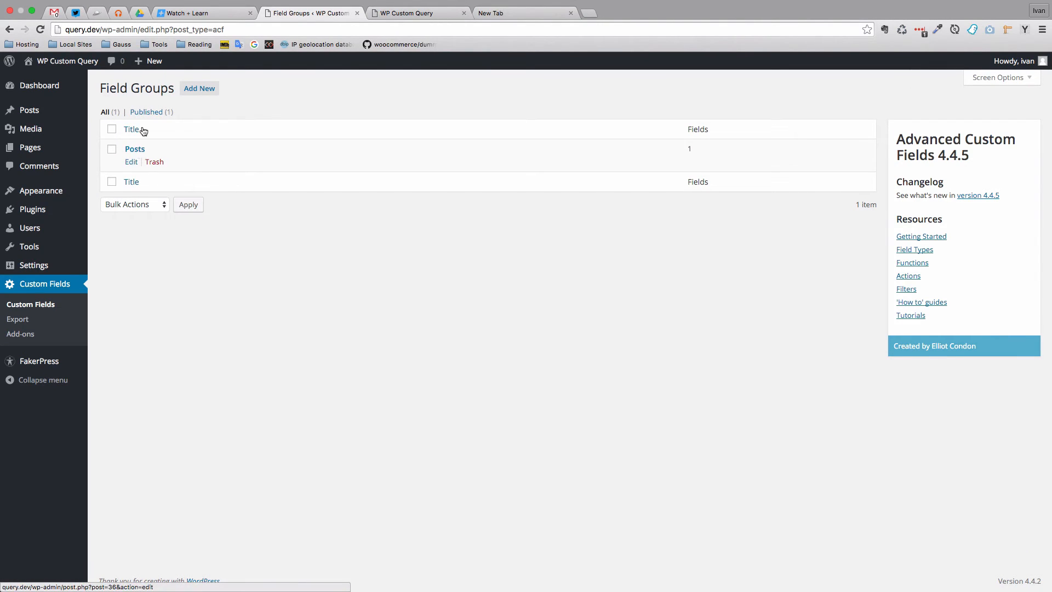
click(134, 148)
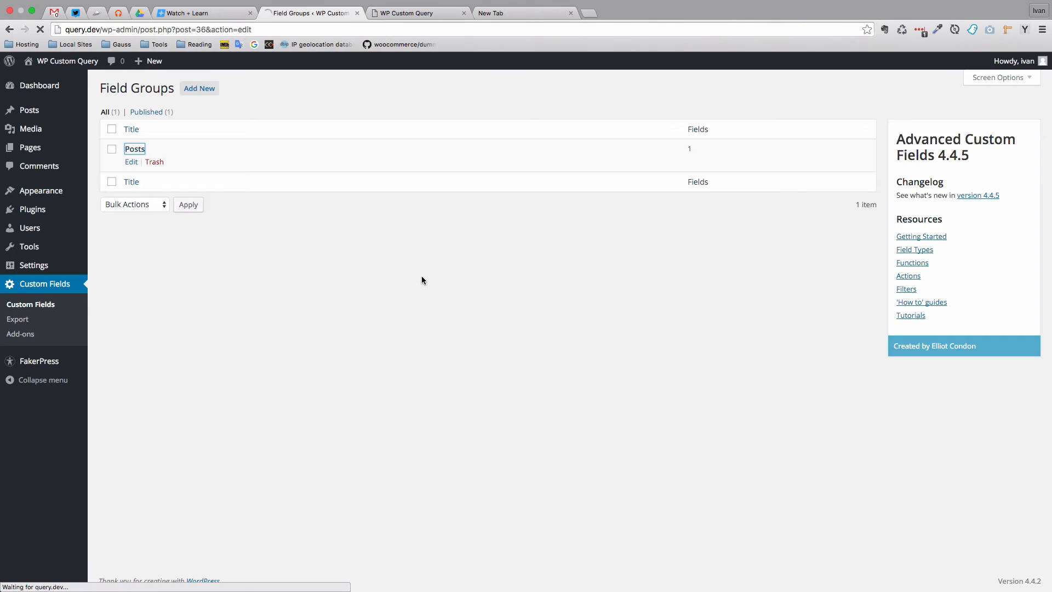
click(131, 163)
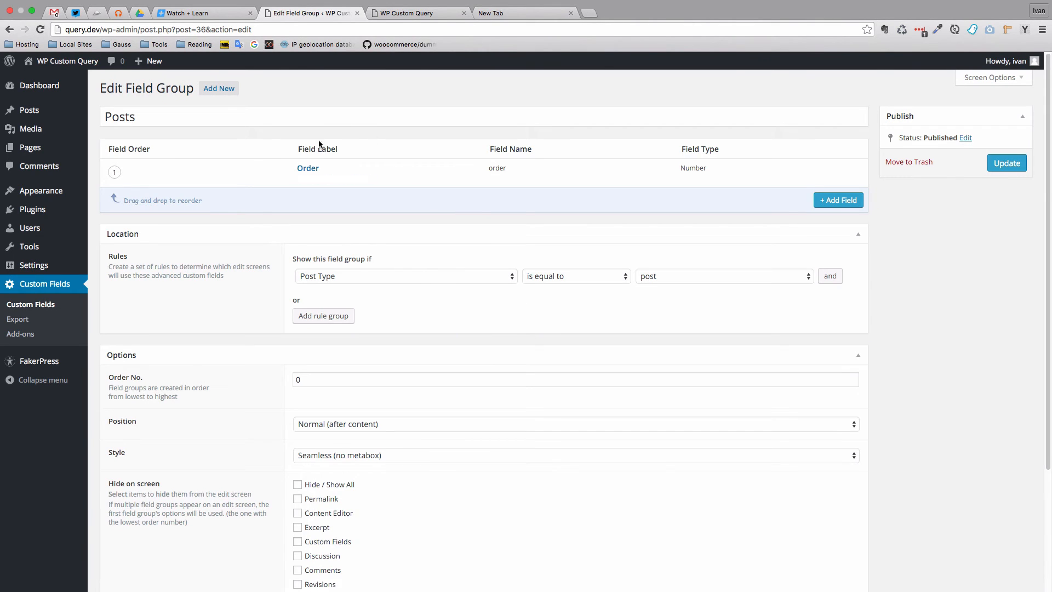
click(308, 168)
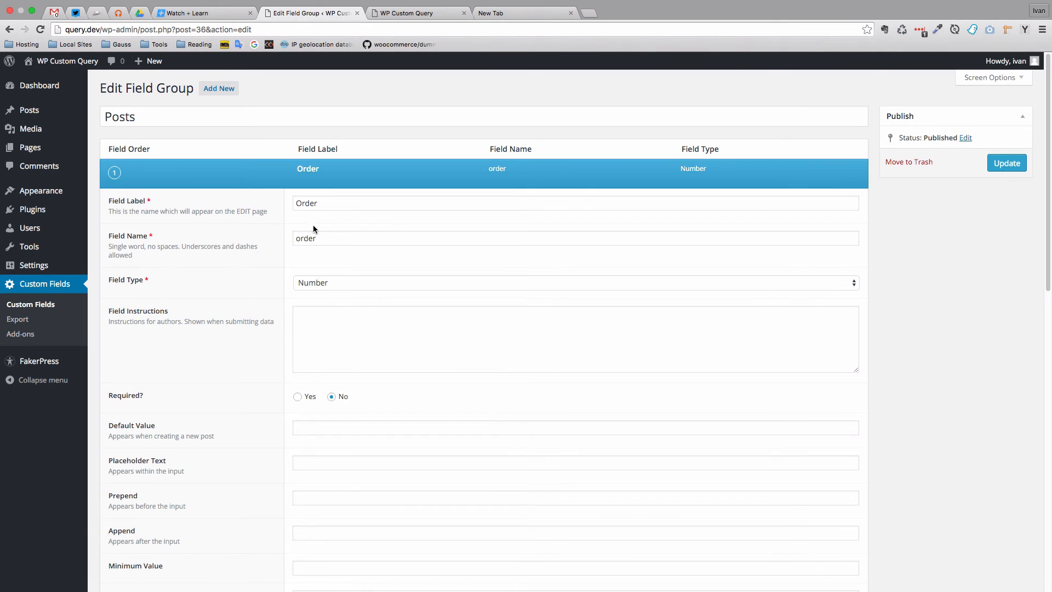
mouse_move(31, 128)
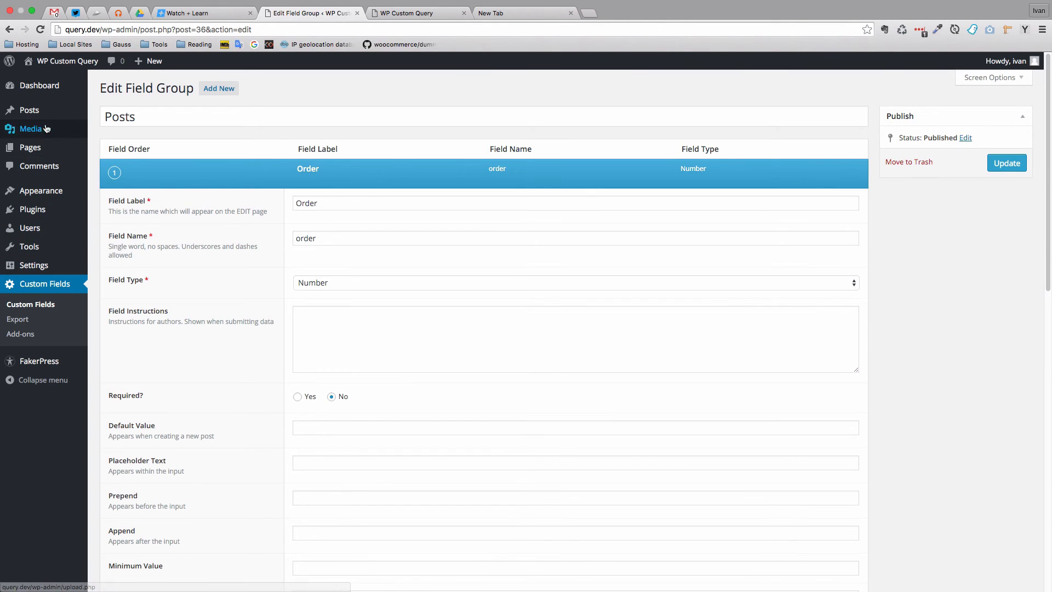
scroll(down, 3)
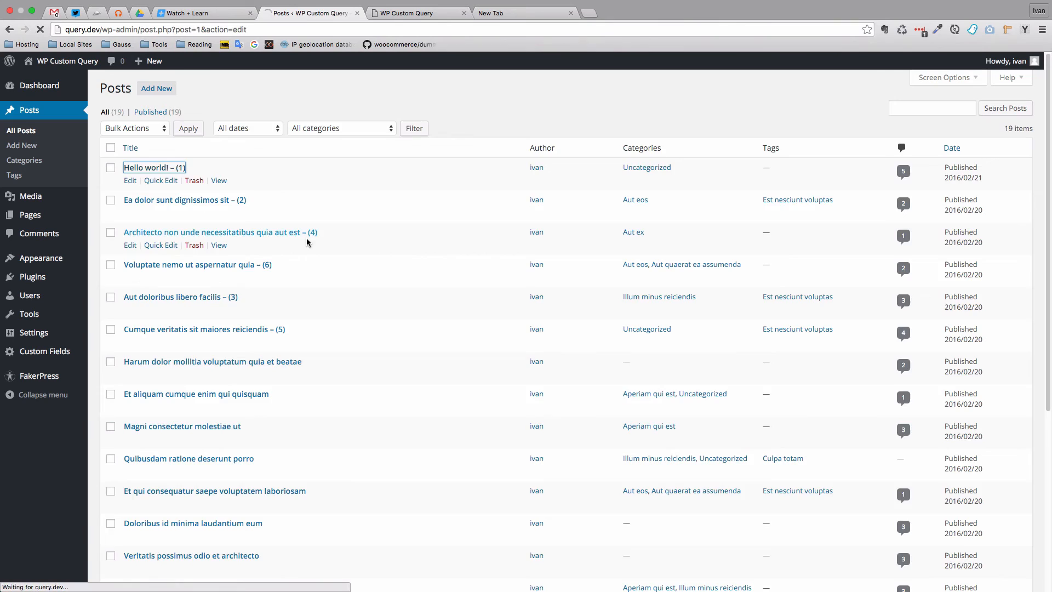
Open the 'Hello world!' post's edit page showing its Order field set to 1
click(130, 180)
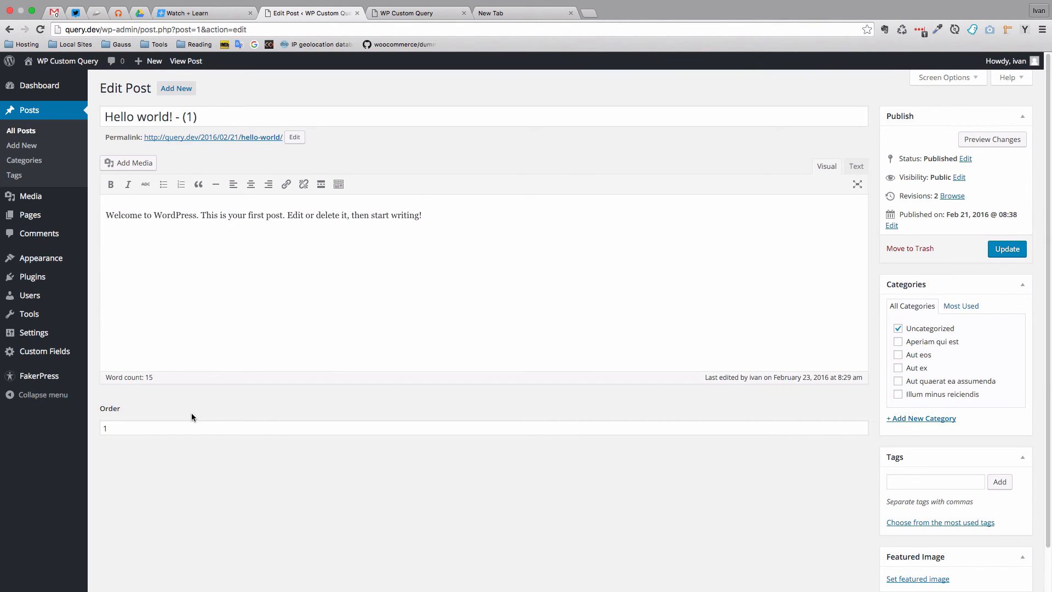
mouse_move(369, 95)
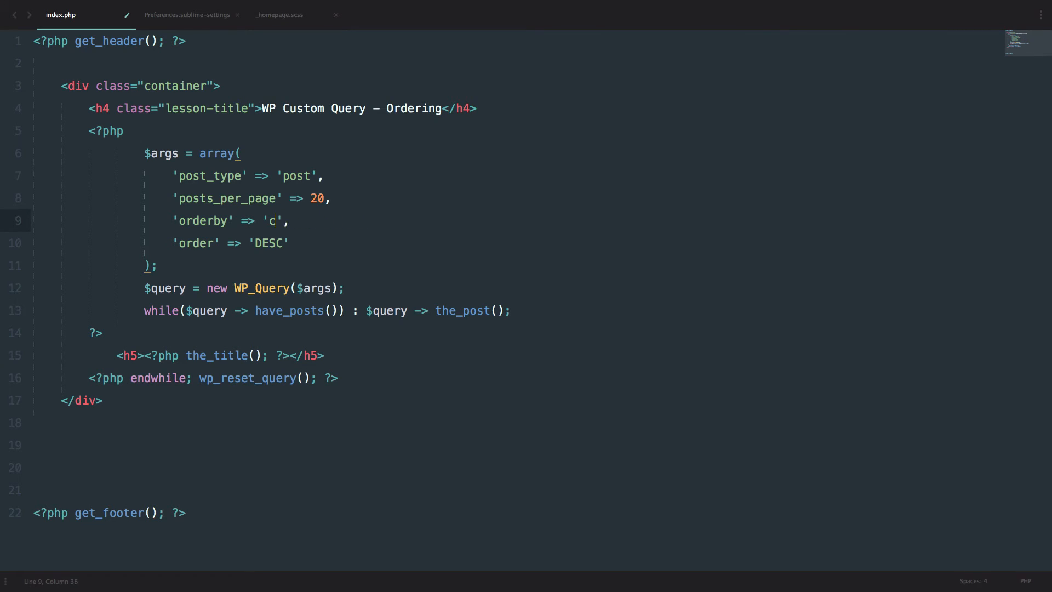
Retype the orderby value as 'meta_value' and check the front page post list
text(eta)
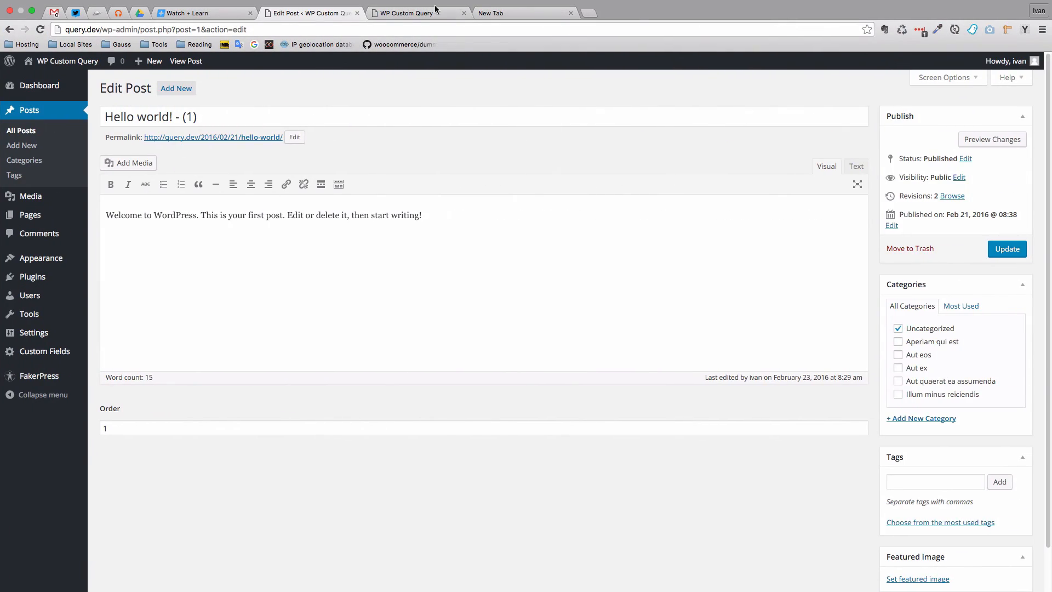
click(402, 13)
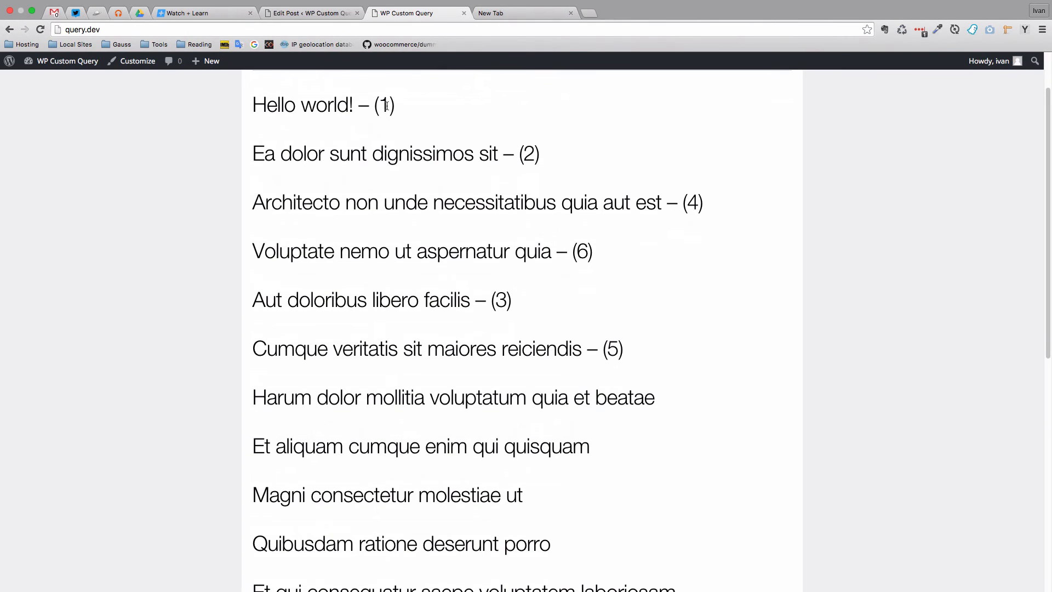
mouse_move(648, 378)
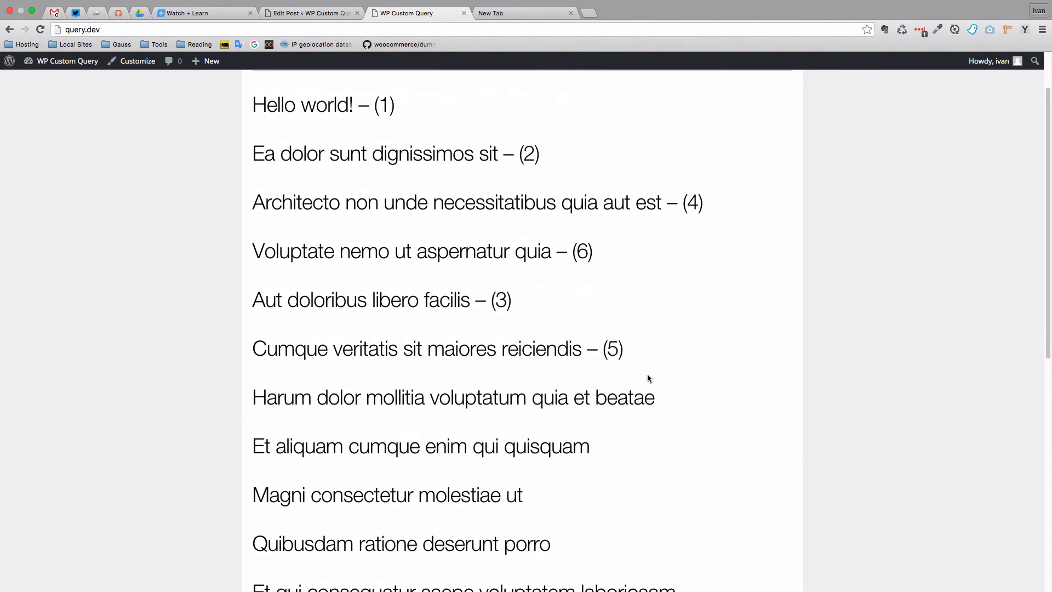
mouse_move(590, 325)
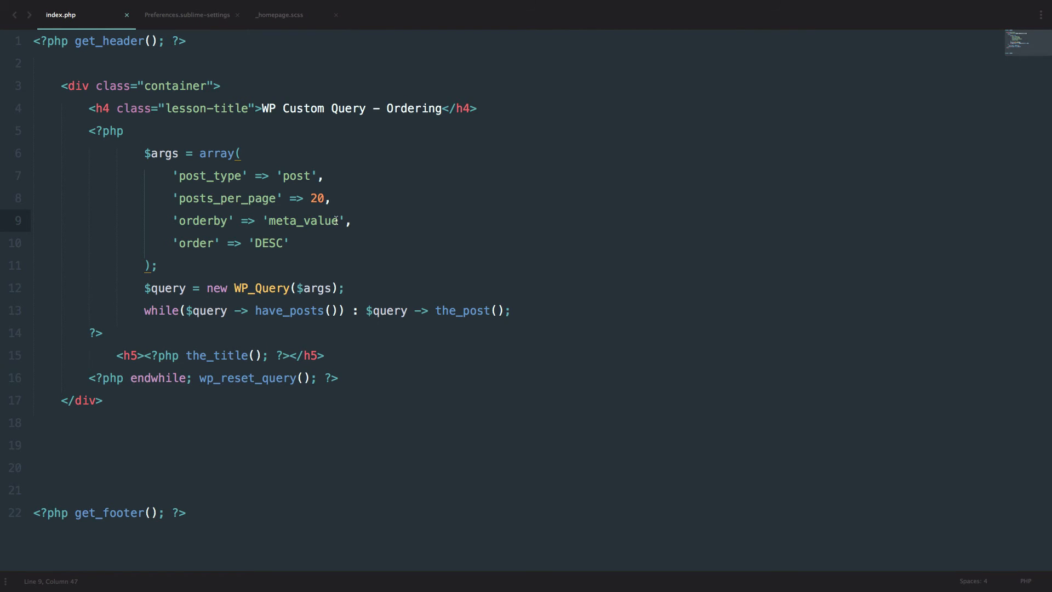
Insert a new 'meta_key' => argument line below posts_per_page
double_click(303, 221)
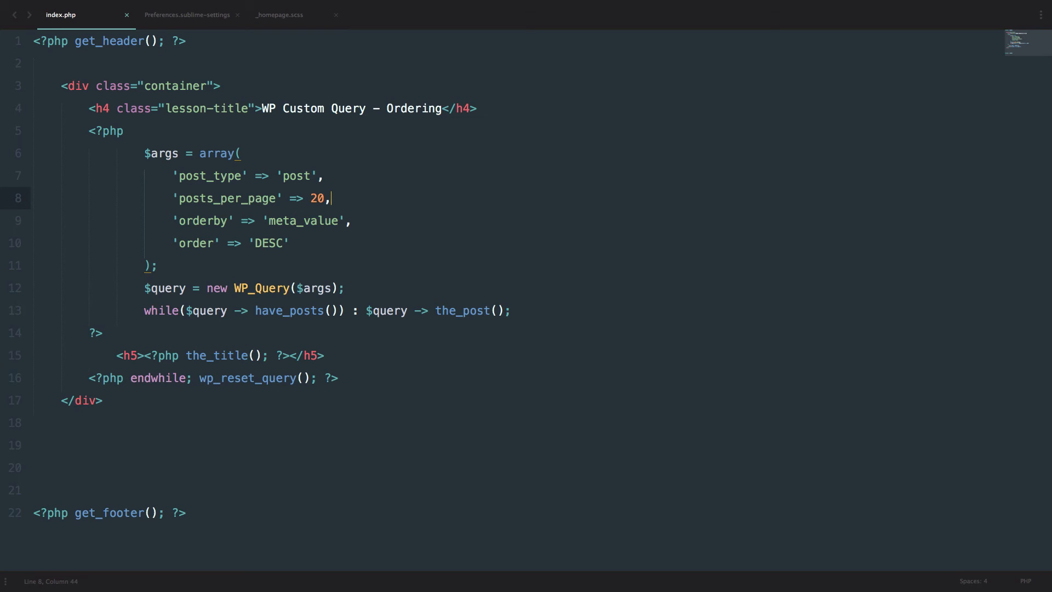
key(Enter)
text(')
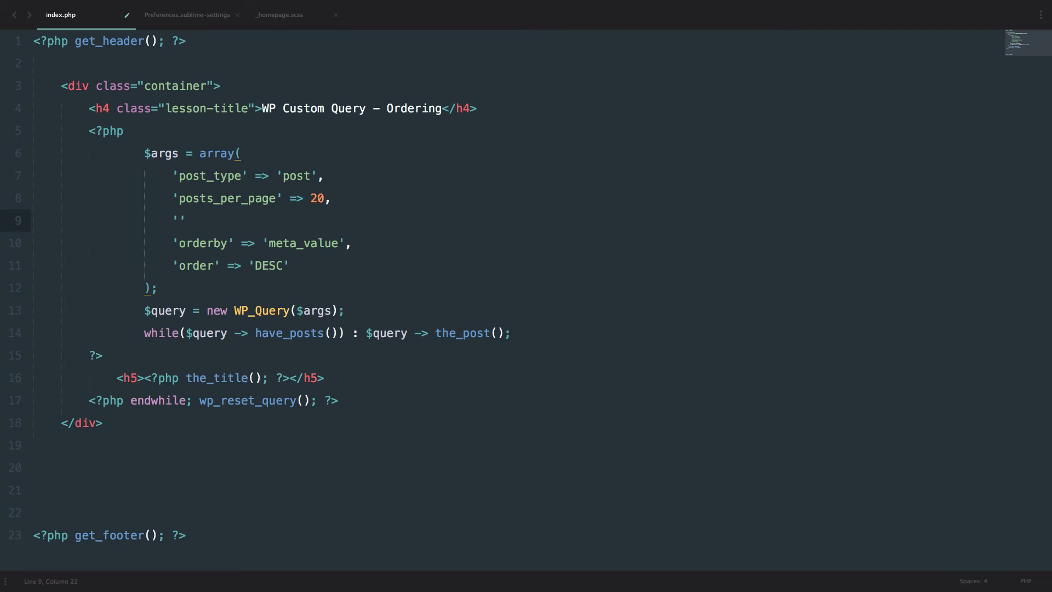
text(meta_key)
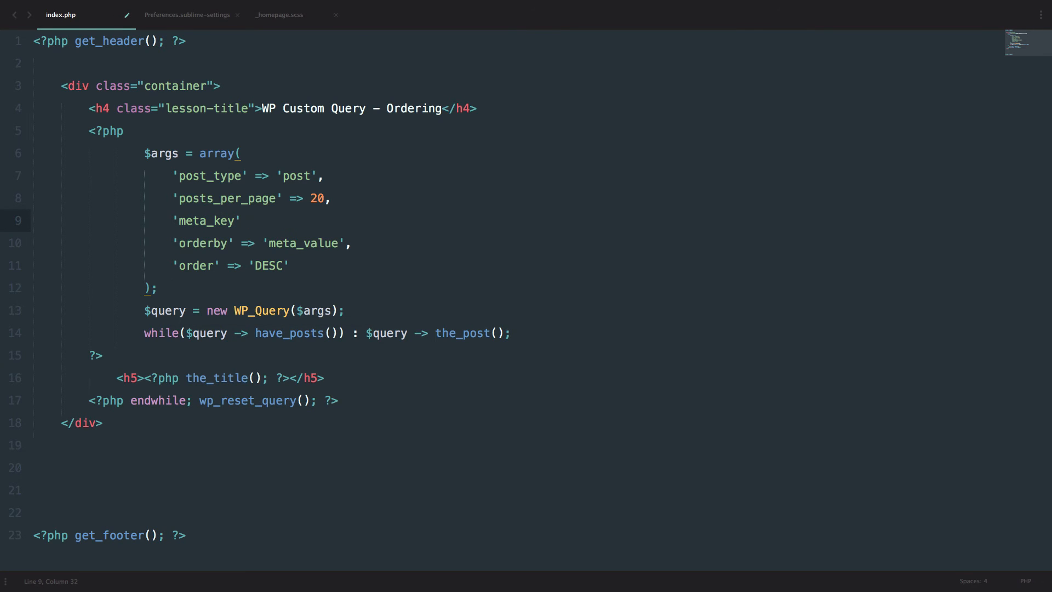
text(=>)
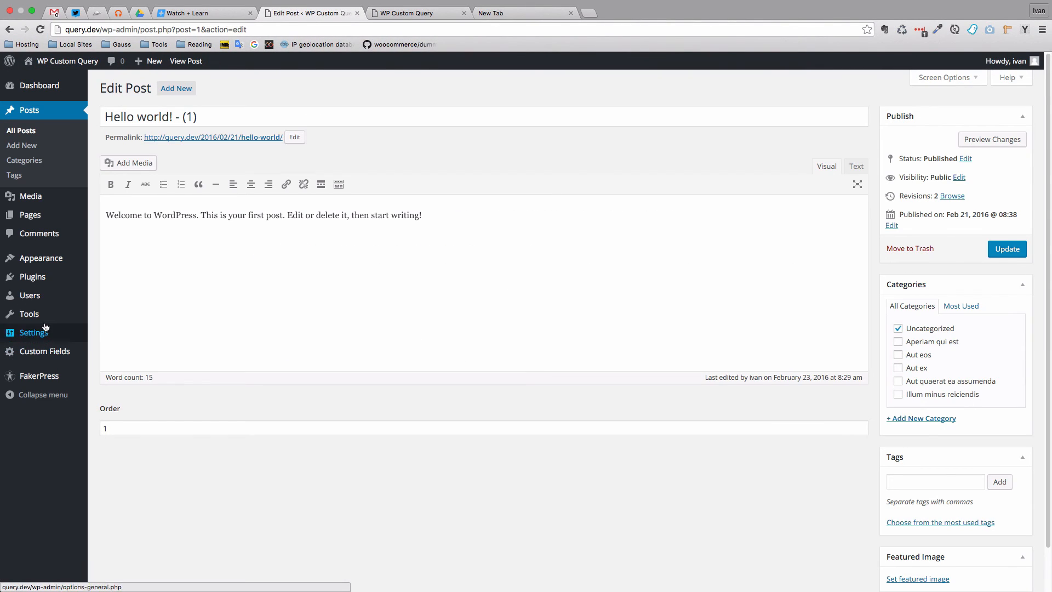
Confirm in the Posts field group that the Order field's name is 'order'
click(44, 351)
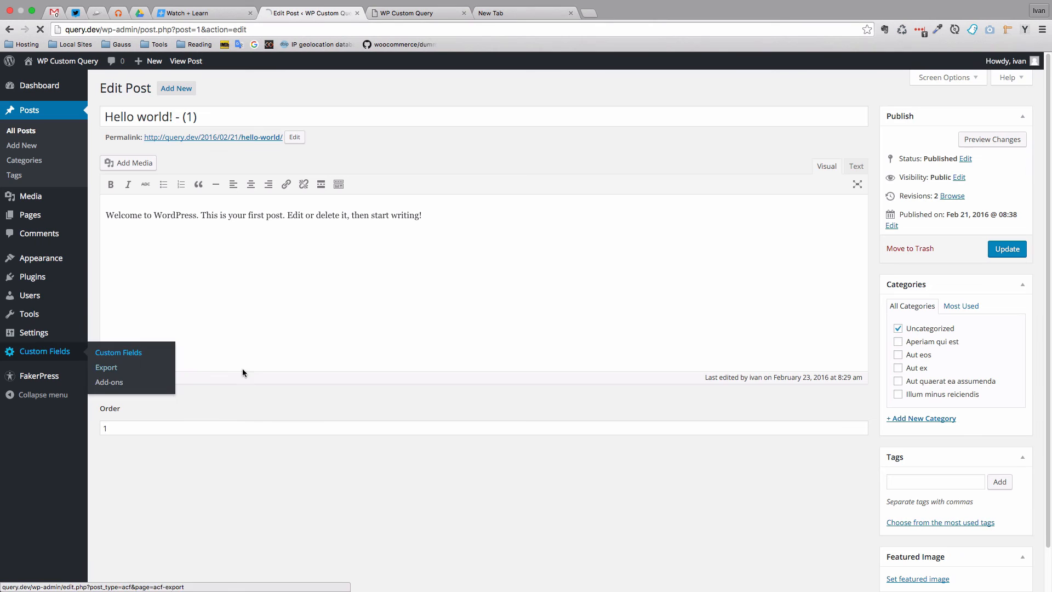
click(118, 351)
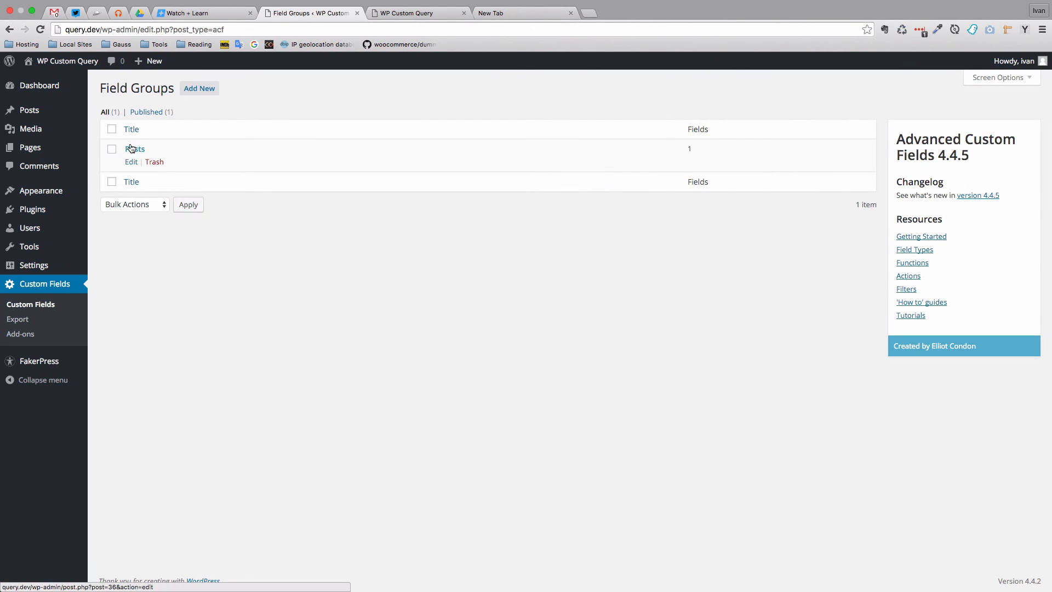
click(135, 148)
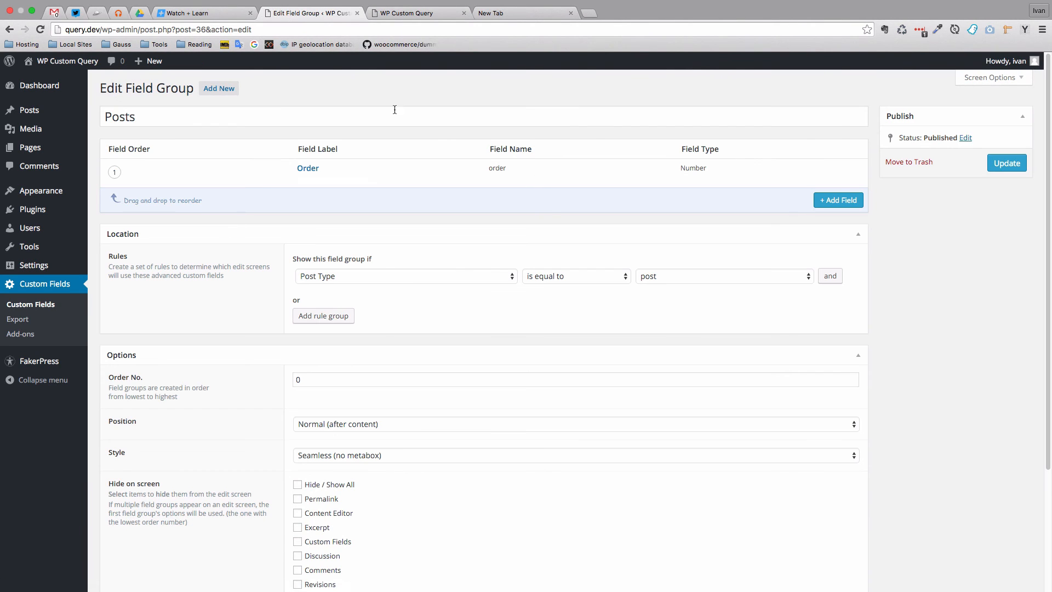
click(308, 168)
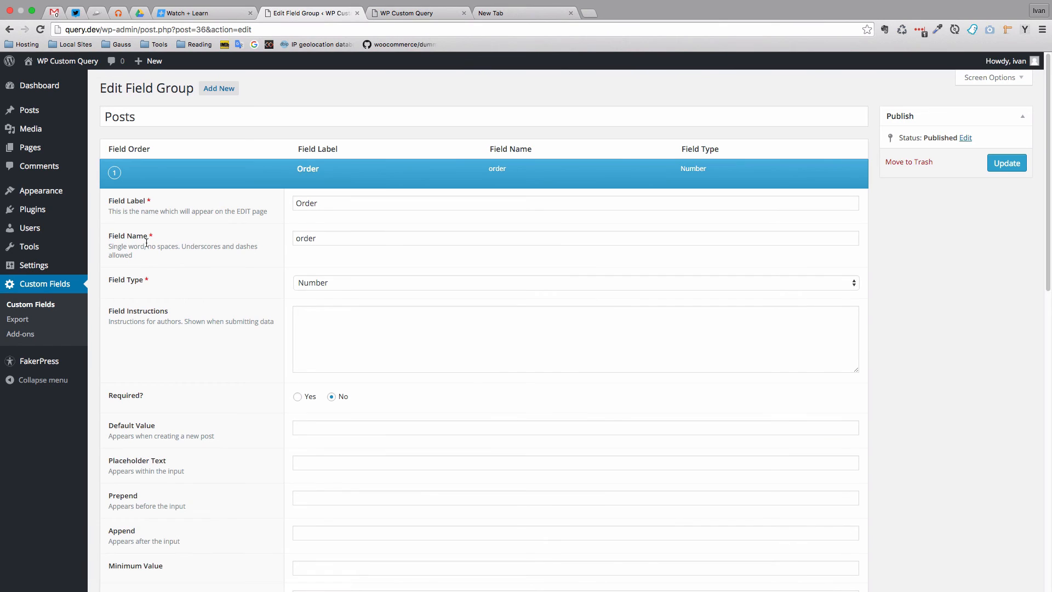
double_click(306, 238)
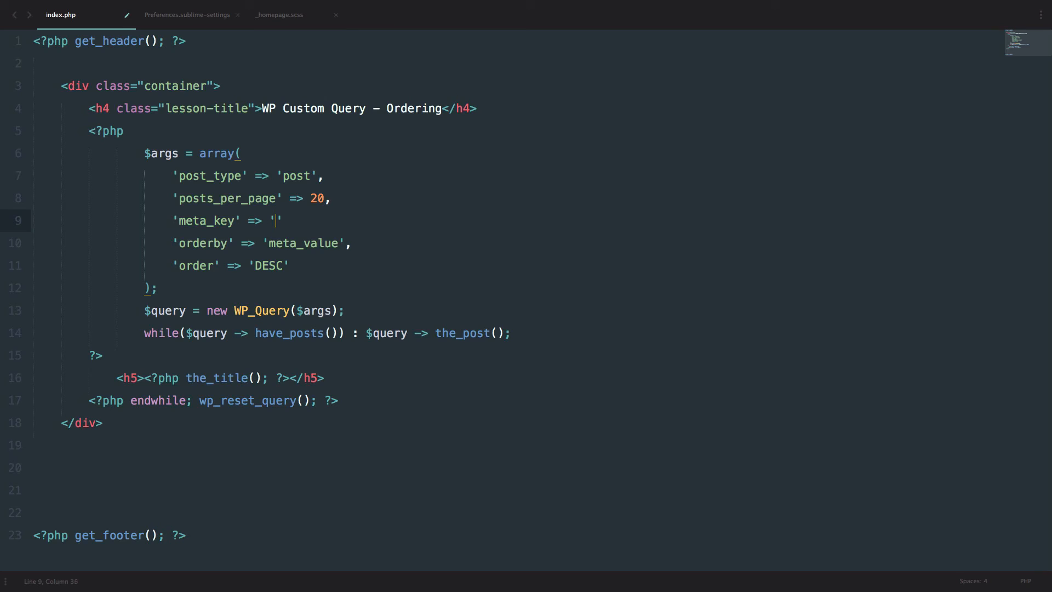
Set meta_key to 'order' and change the sort direction from DESC to ASC
text(order)
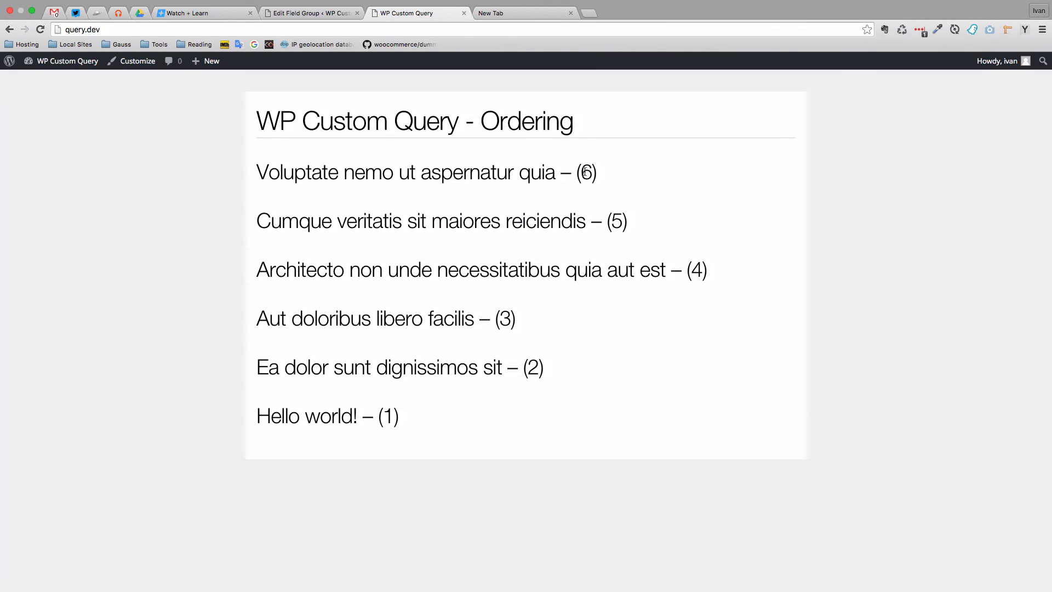
double_click(699, 269)
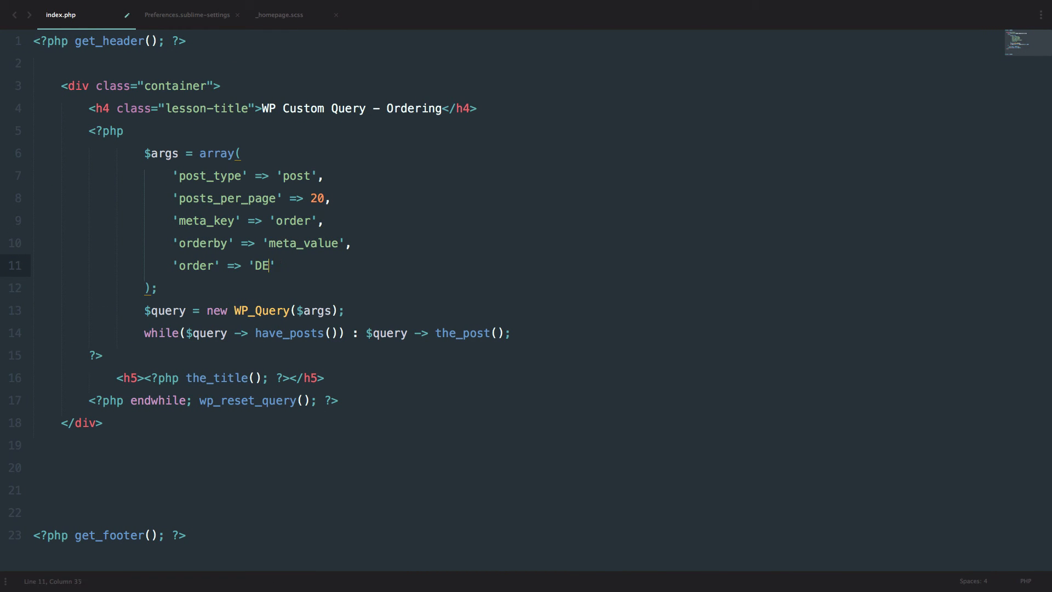
text(ASC)
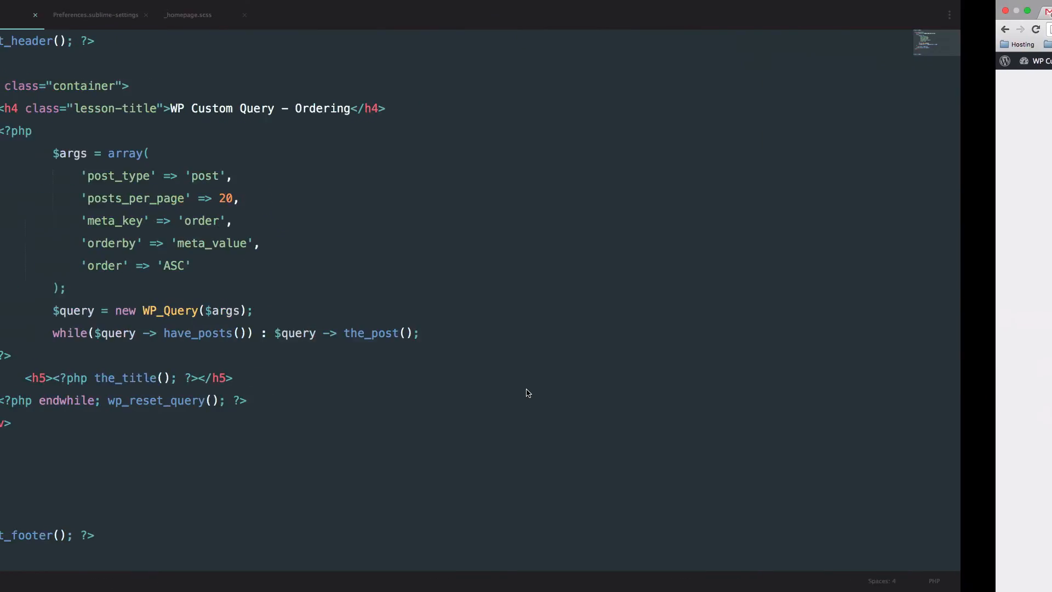
click(60, 15)
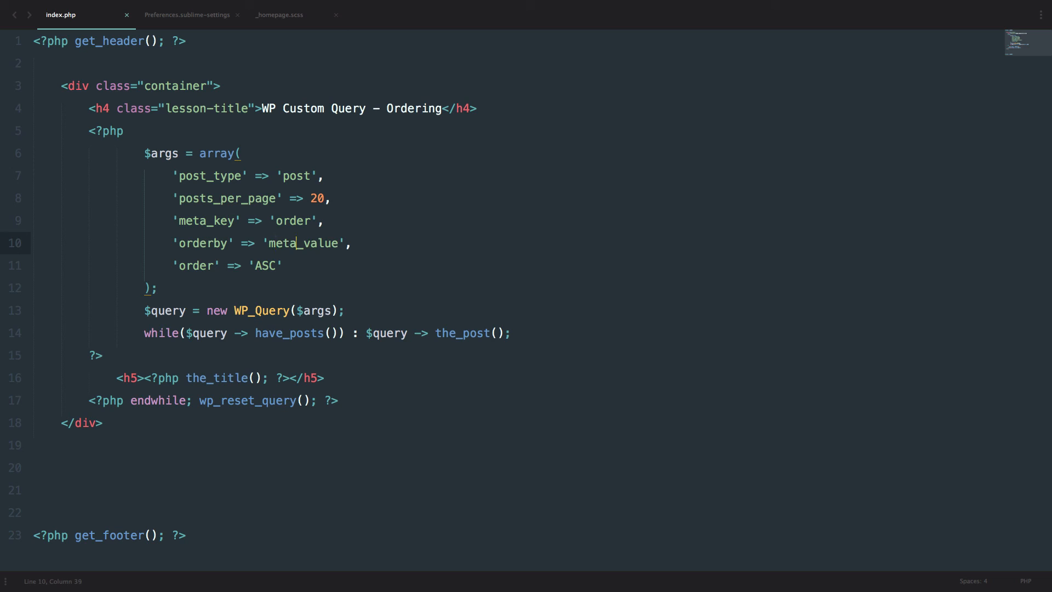
text(_n)
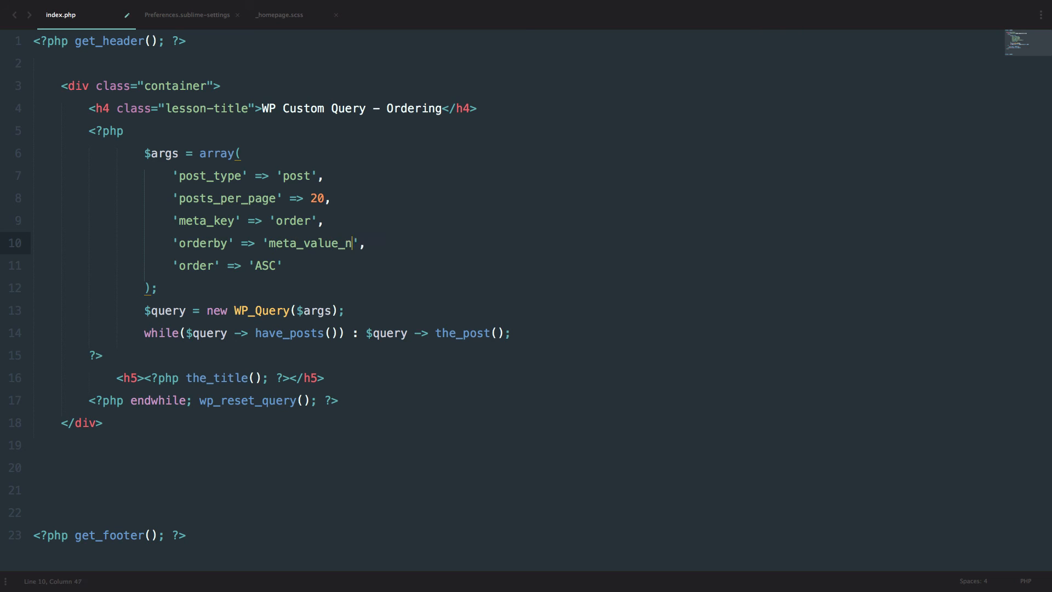
text(um)
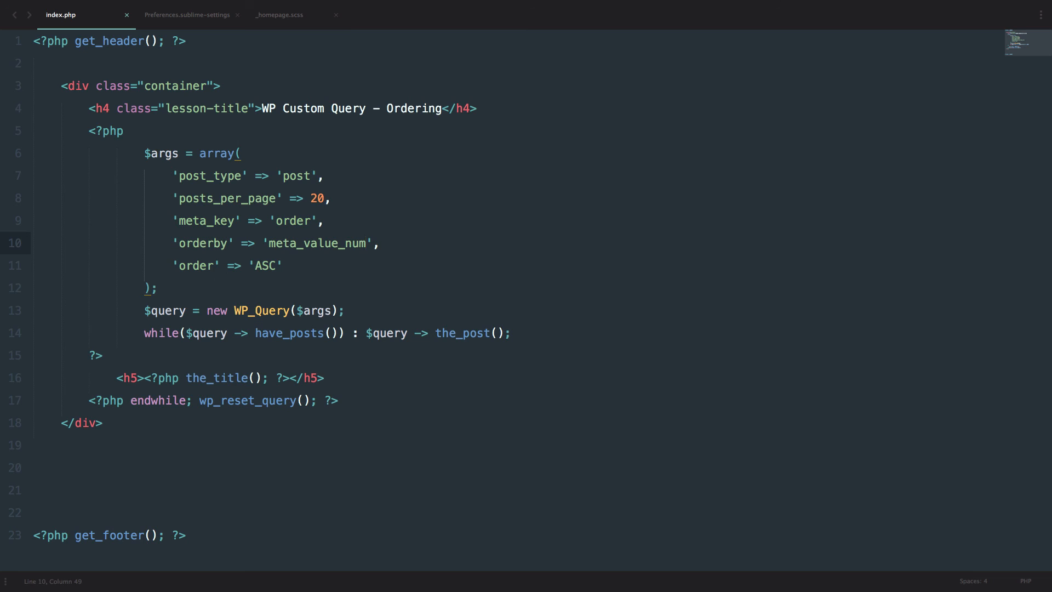
double_click(322, 243)
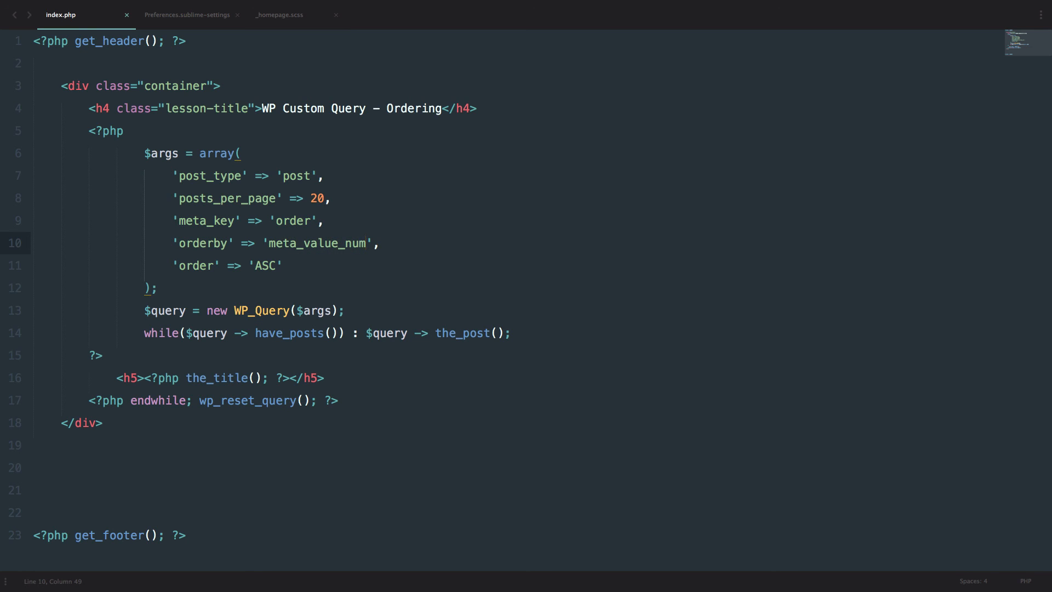
key(BackSpace)
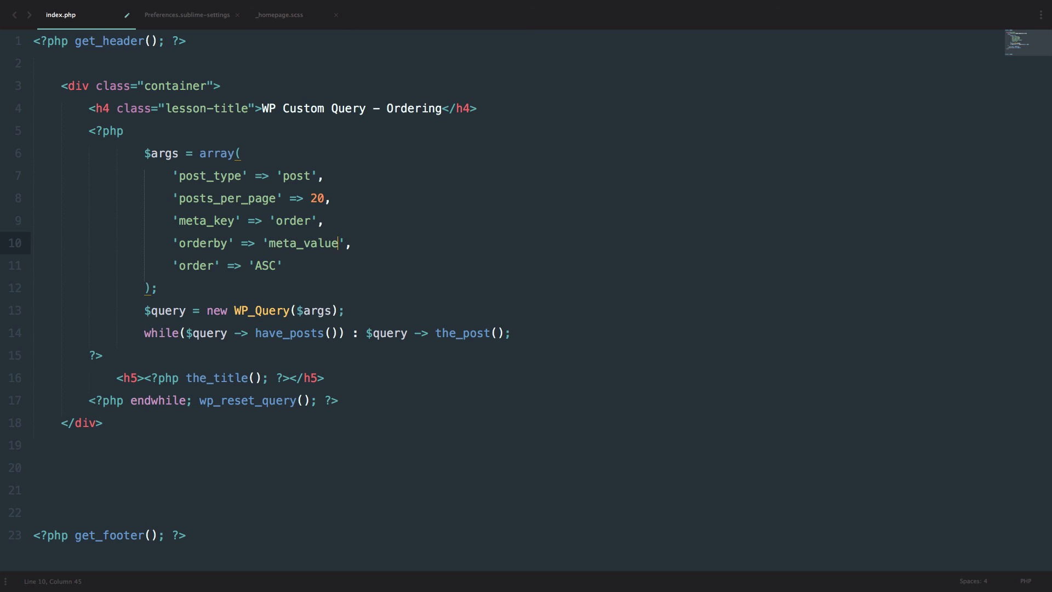
mouse_move(1000, 498)
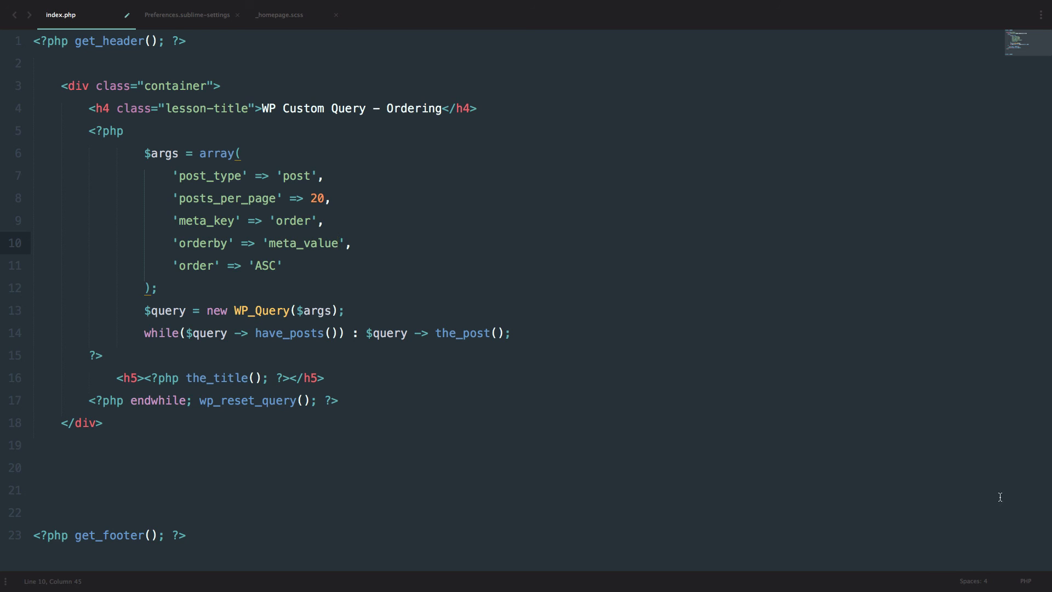